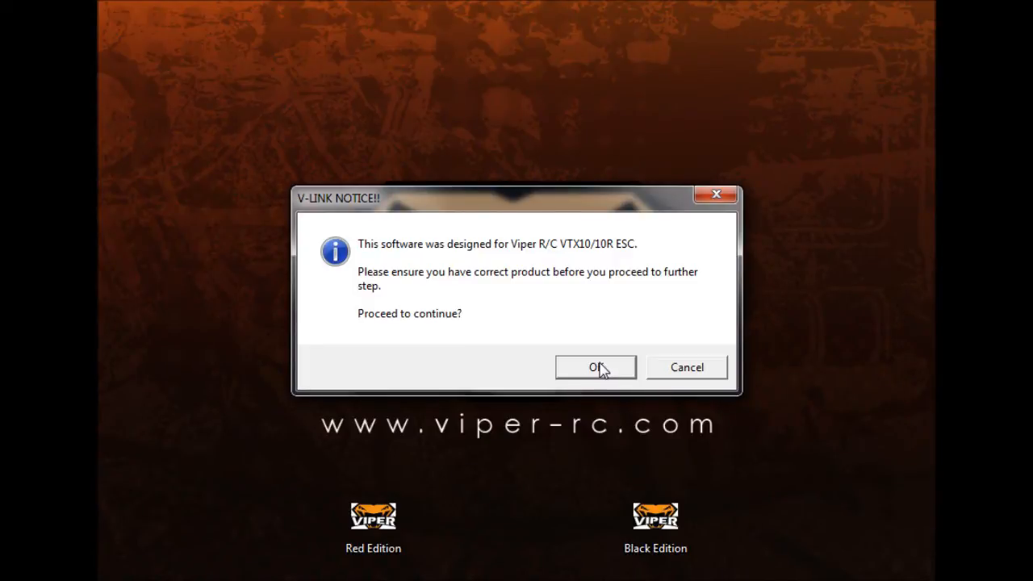
- Accept the V-LINK notice that the software is for the Viper VTX10/10R ESC
left_click(596, 368)
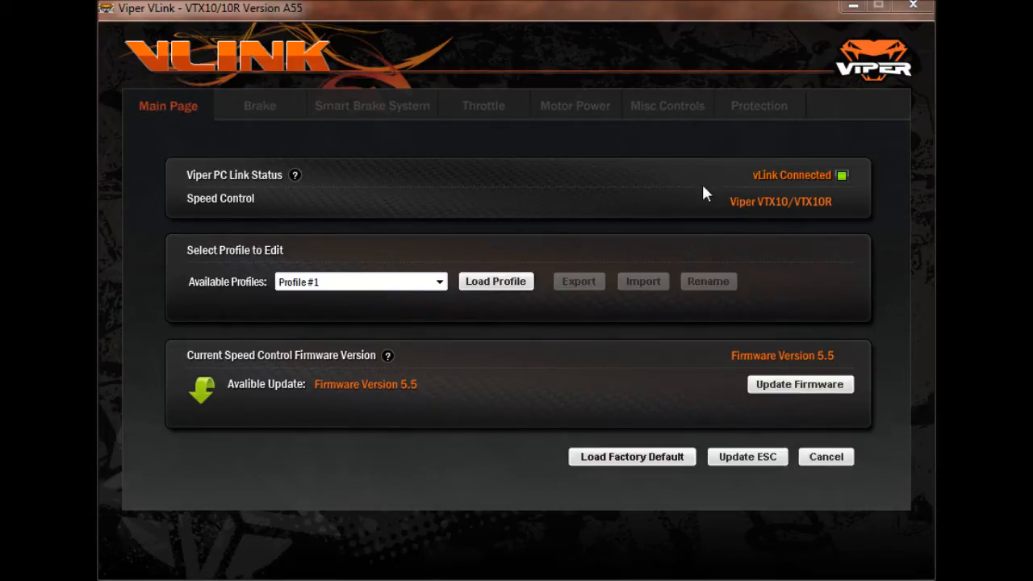
mouse_move(777, 184)
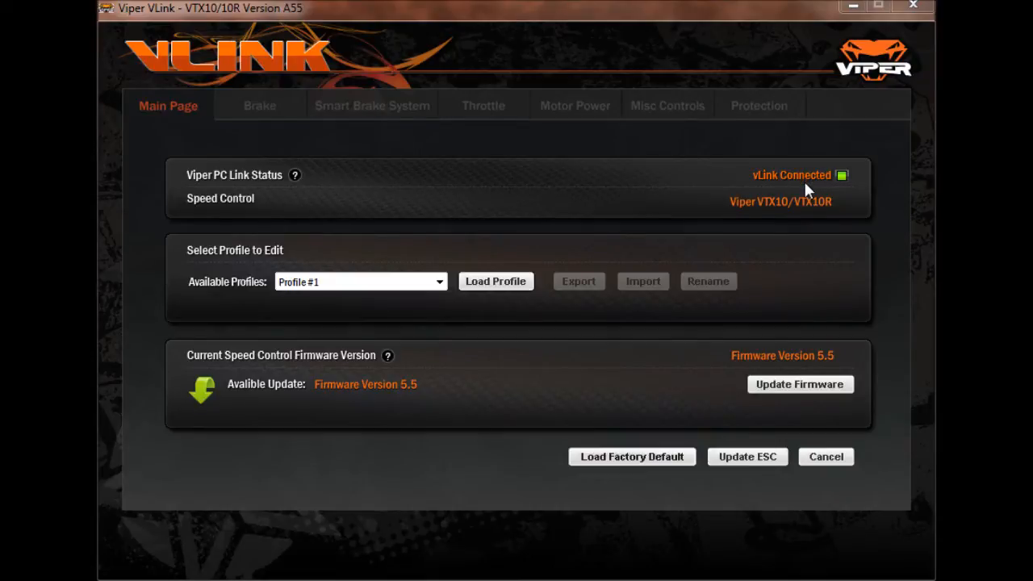
mouse_move(773, 302)
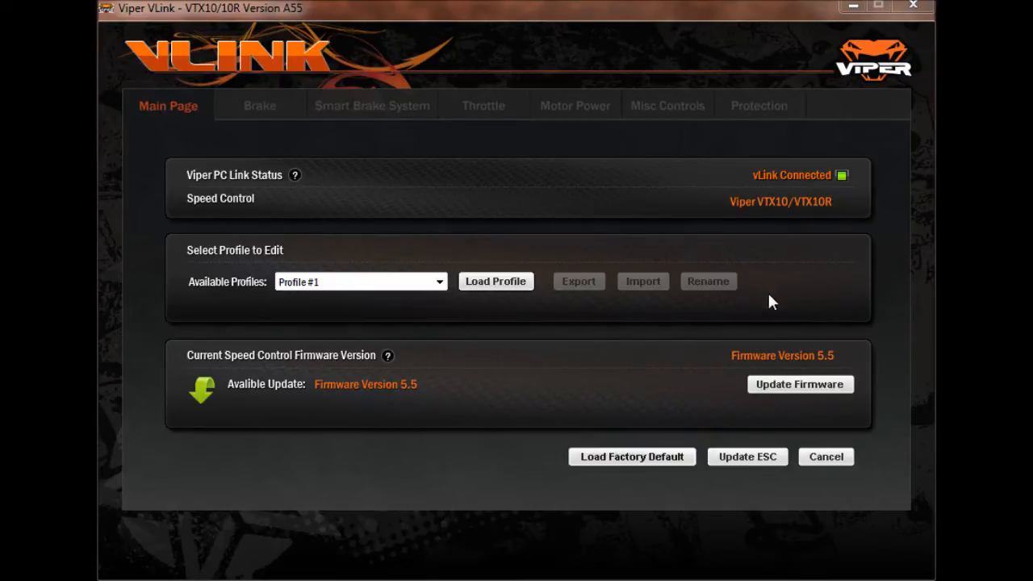
mouse_move(260, 379)
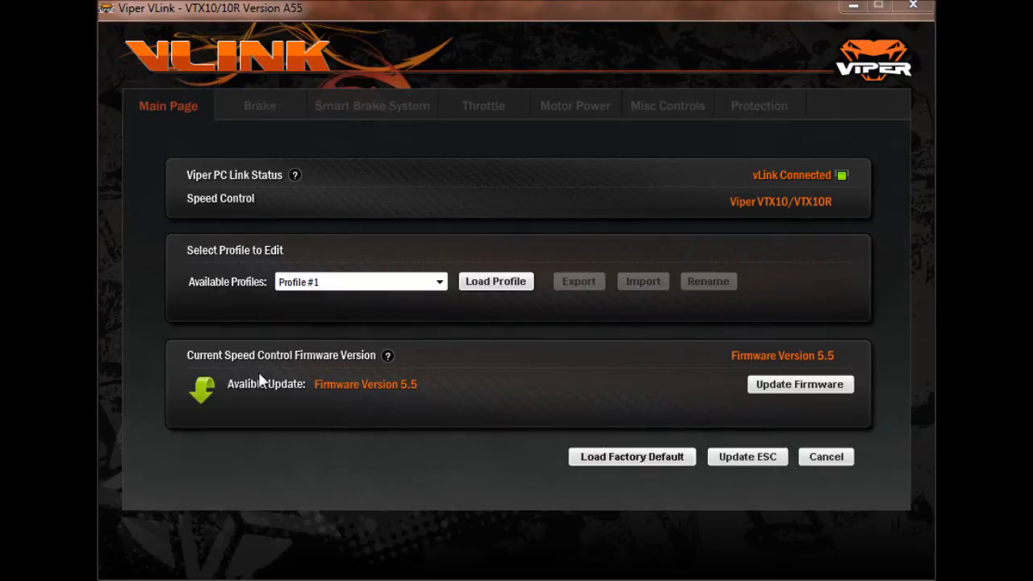
mouse_move(752, 365)
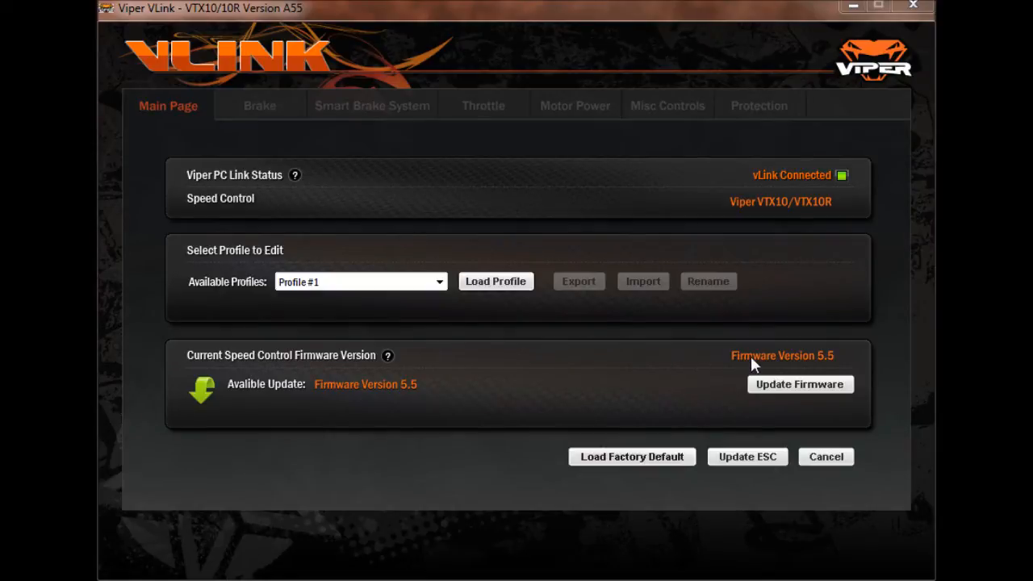
mouse_move(826, 369)
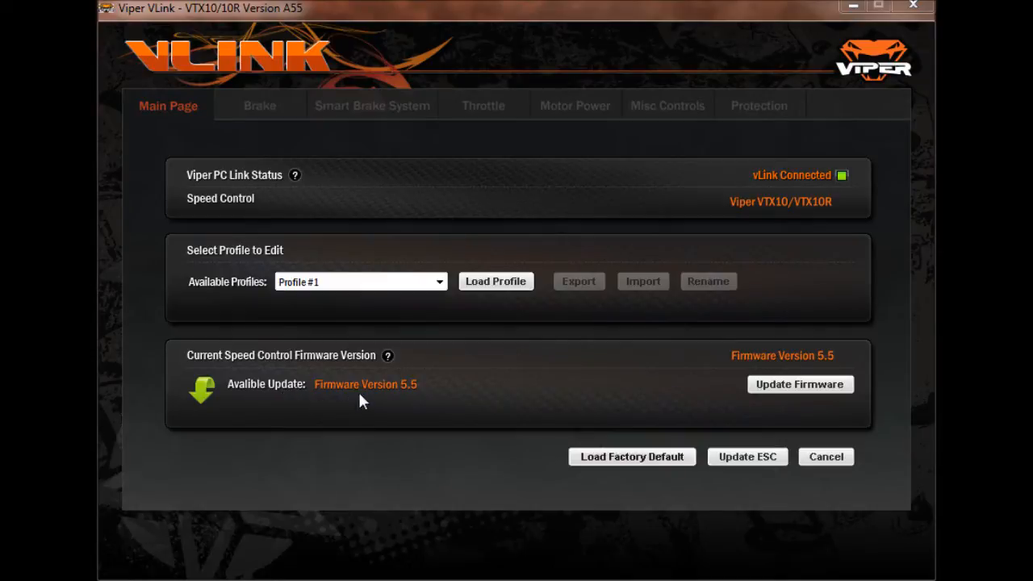
mouse_move(799, 376)
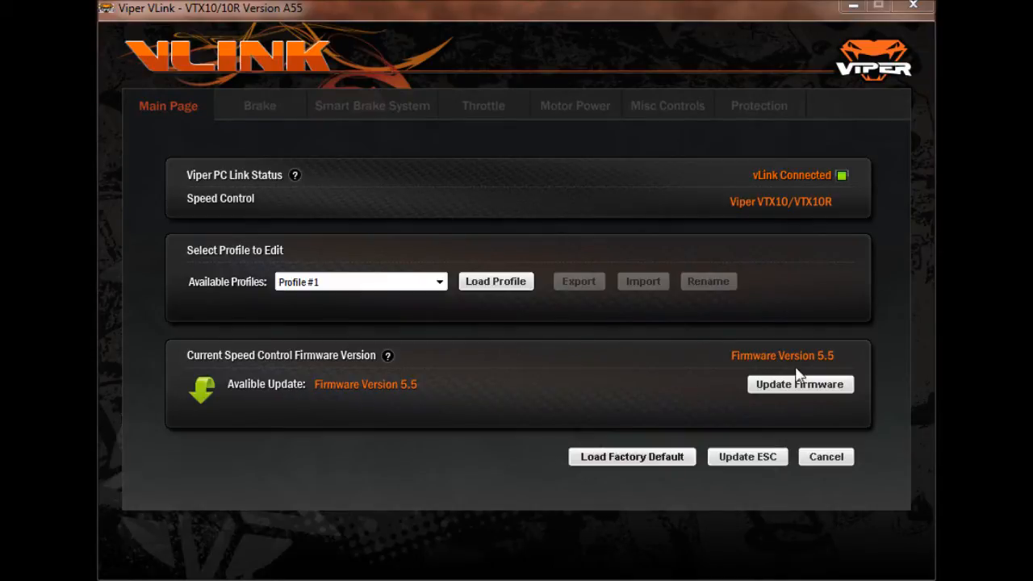
mouse_move(799, 375)
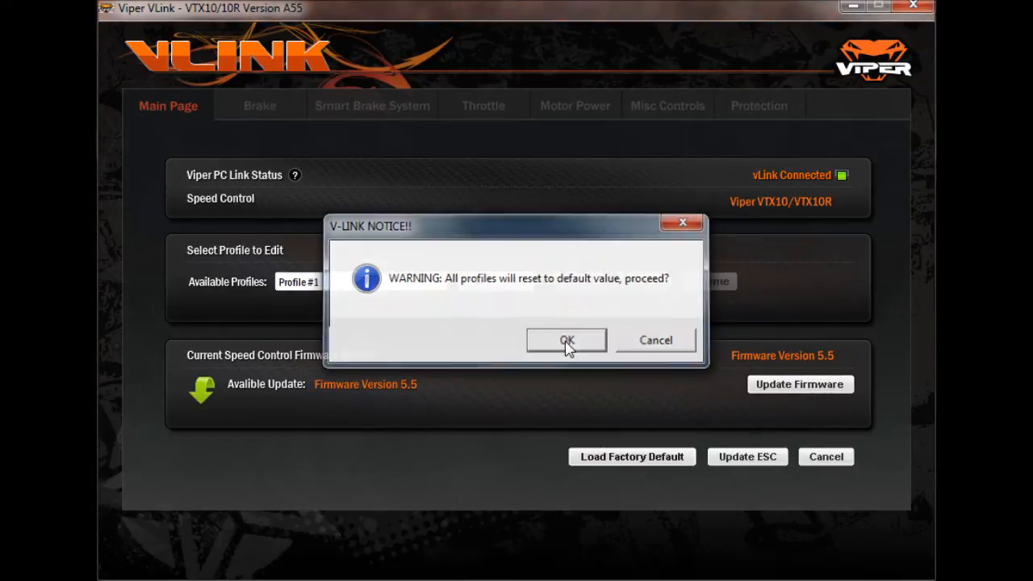
- Confirm the profile reset, let firmware 5.5 write to 100%, and acknowledge completion
left_click(566, 340)
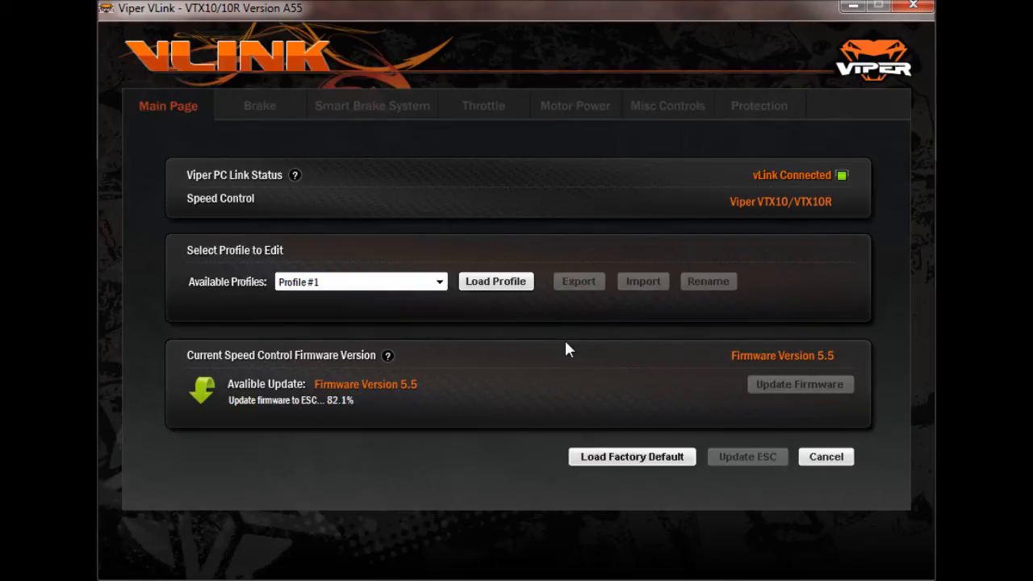
mouse_move(521, 347)
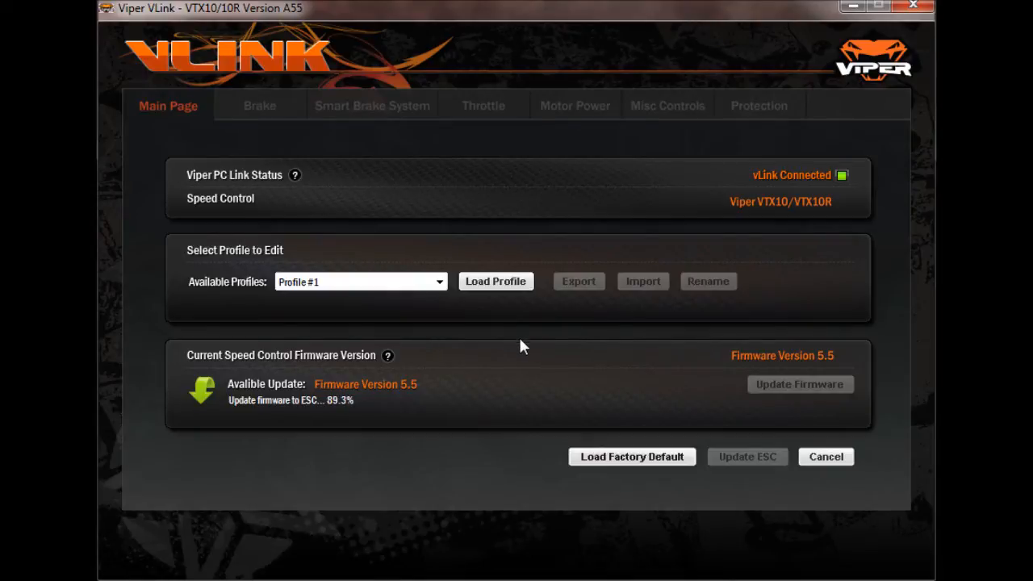
mouse_move(297, 424)
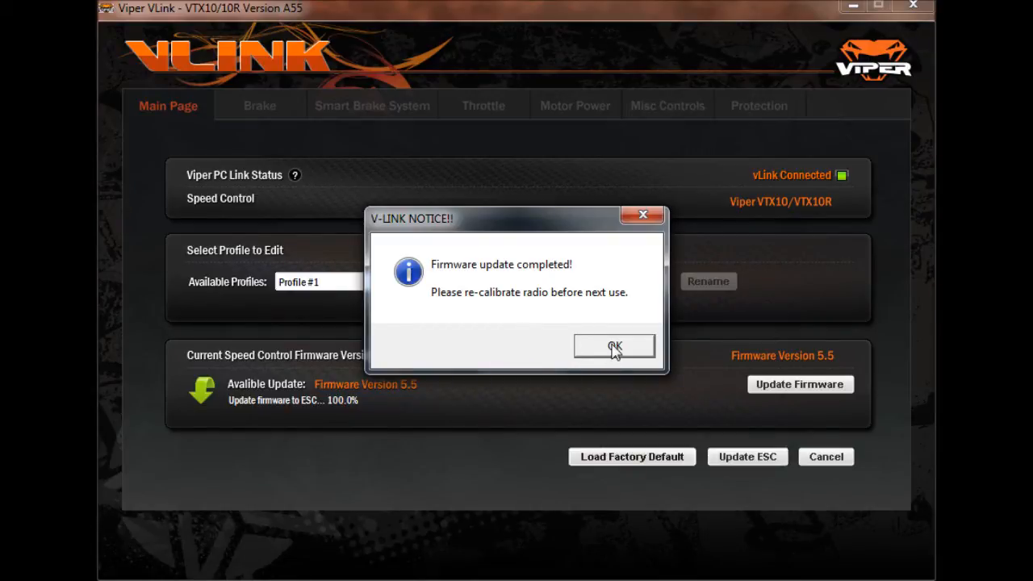
left_click(614, 346)
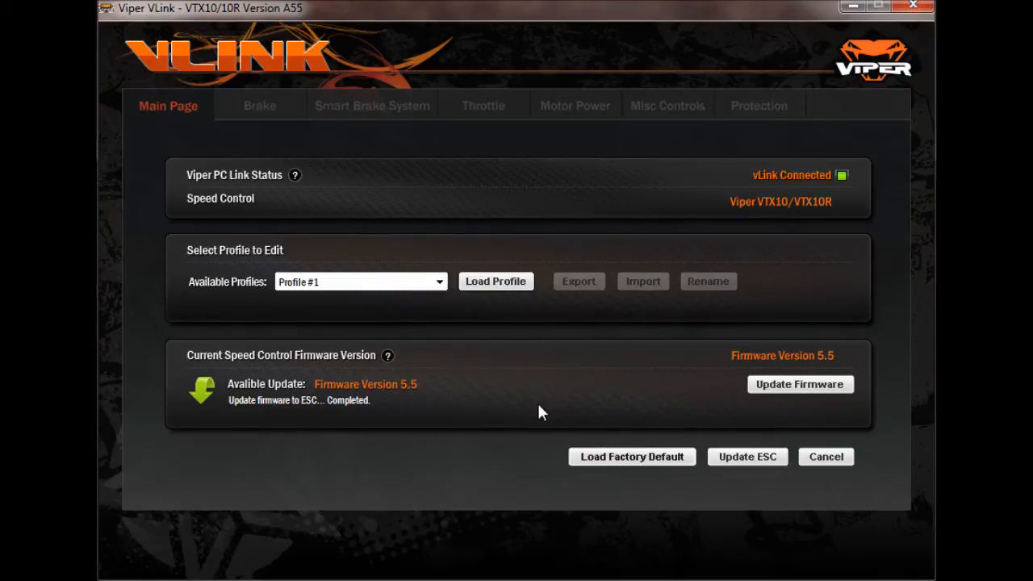
mouse_move(543, 367)
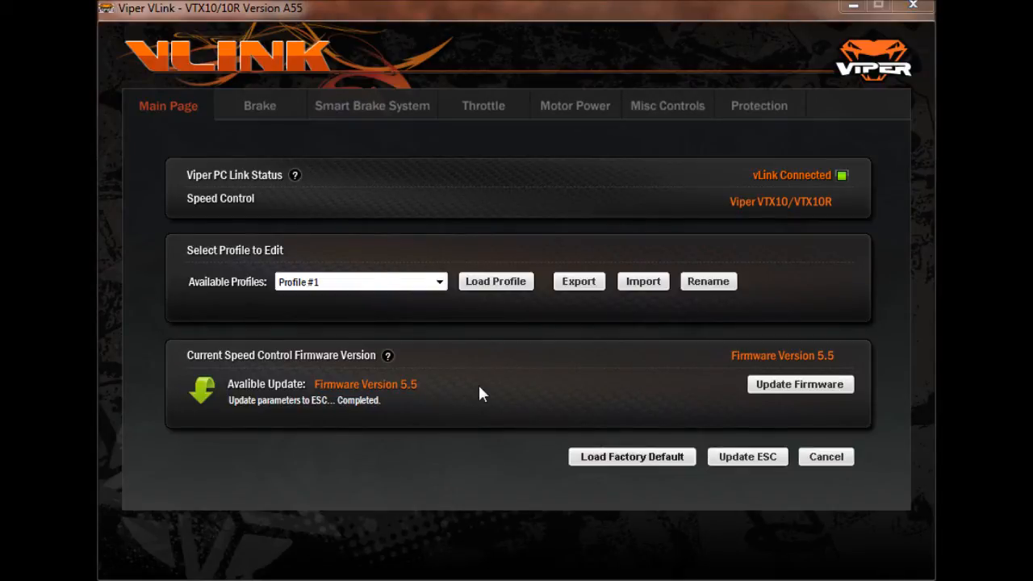
mouse_move(524, 374)
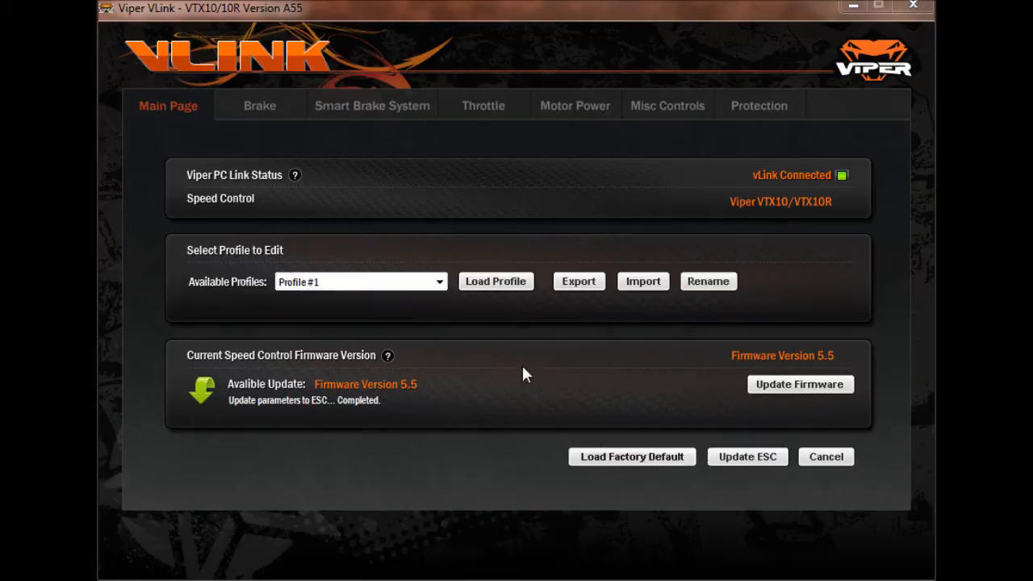
mouse_move(442, 289)
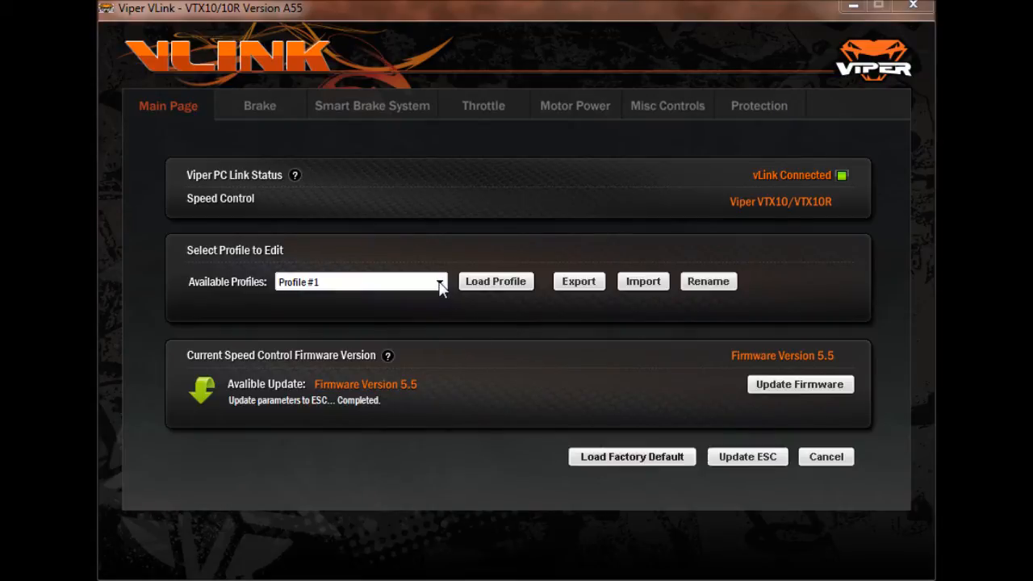
- Review the Available Profiles list (#1–#8), keeping Profile #1 selected
left_click(440, 282)
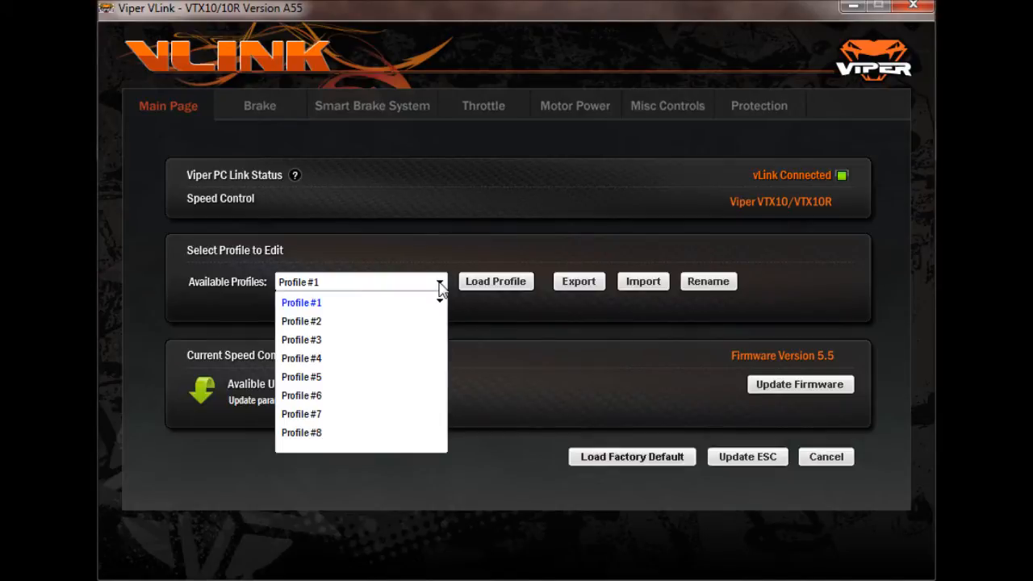
mouse_move(375, 315)
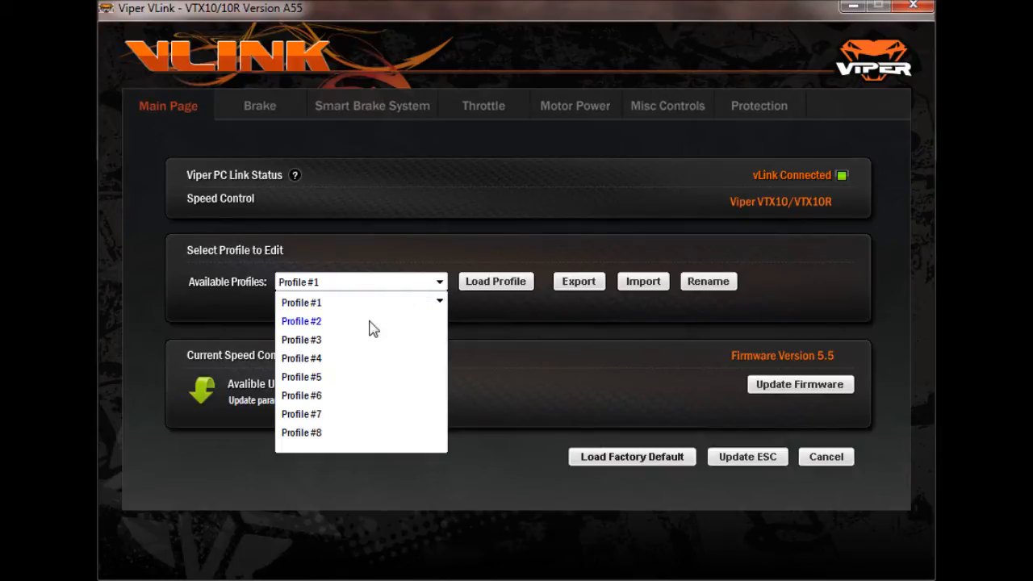
mouse_move(419, 310)
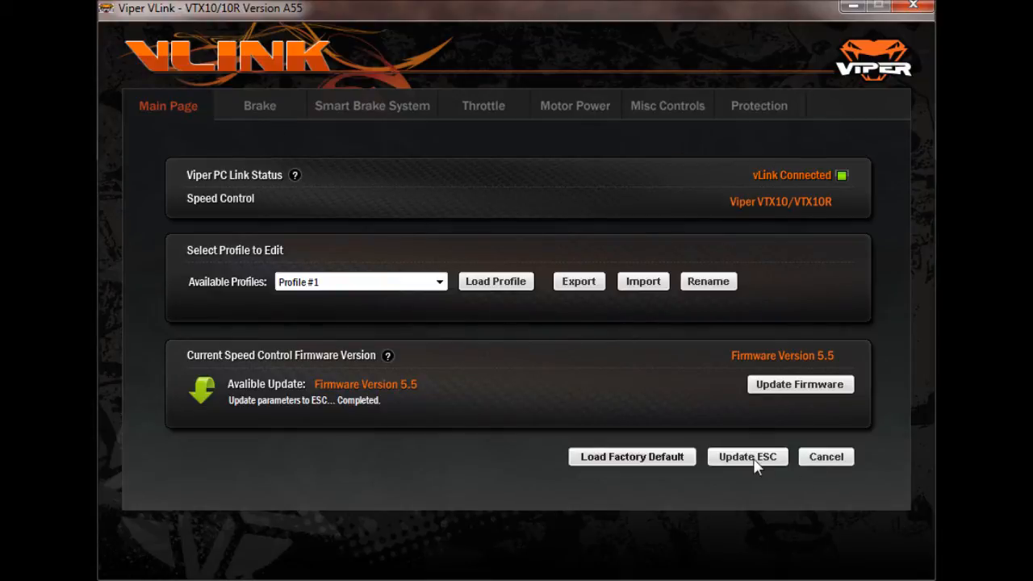
mouse_move(301, 113)
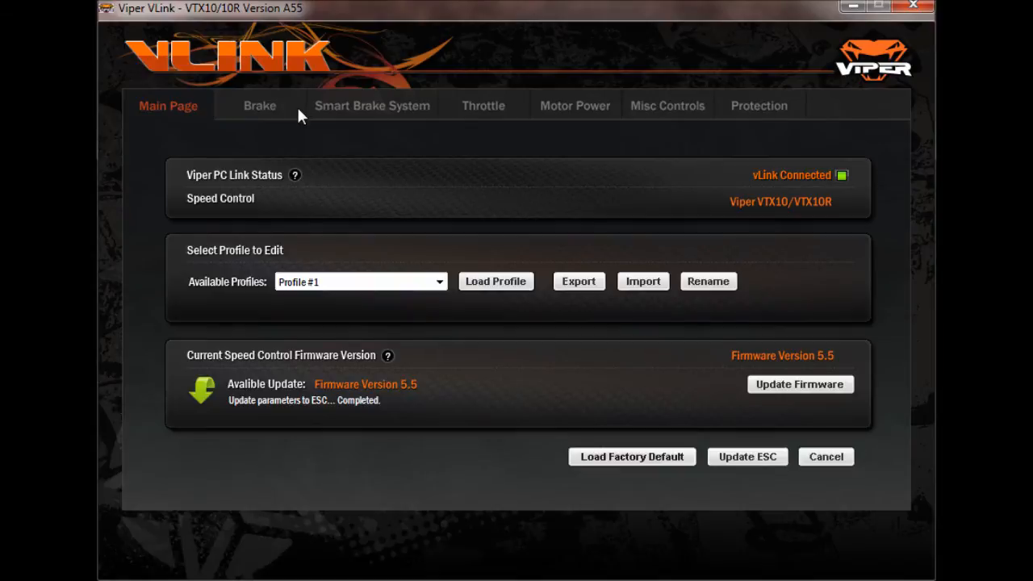
- Set brake to 80% at 2500Hz, trying -Exp4 before returning the curve to Linear
left_click(259, 105)
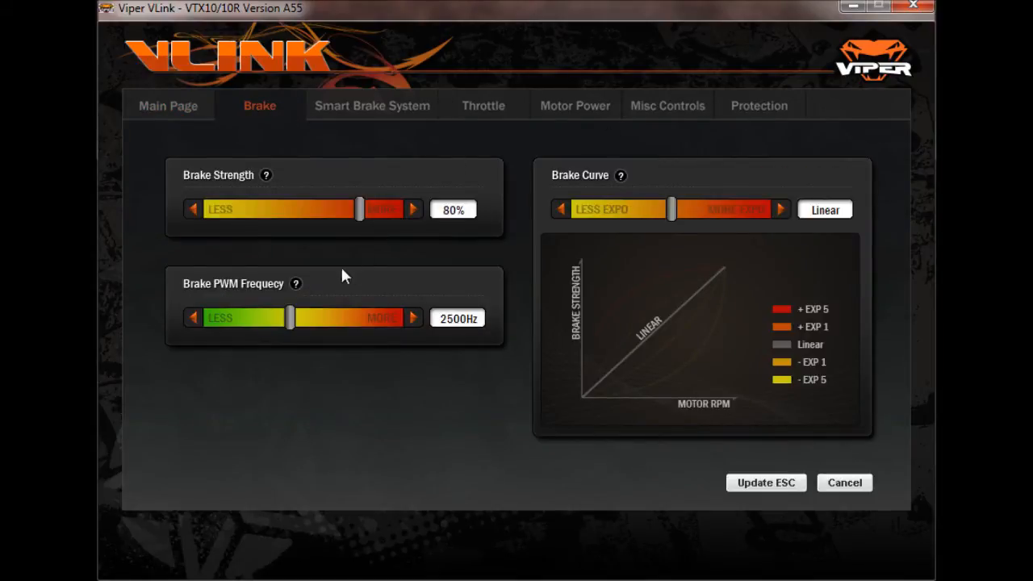
mouse_move(426, 200)
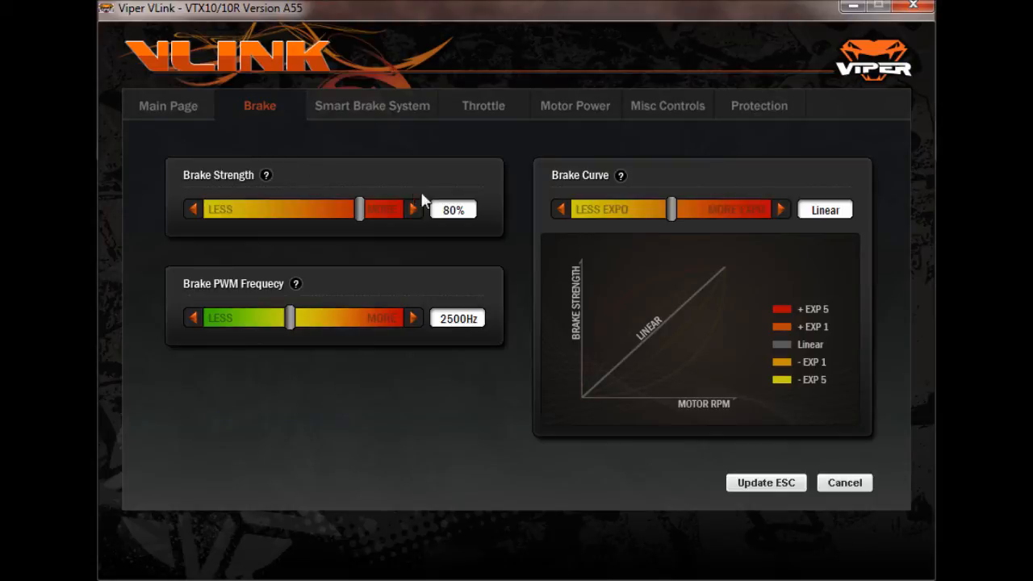
left_click_drag(672, 209, 709, 209)
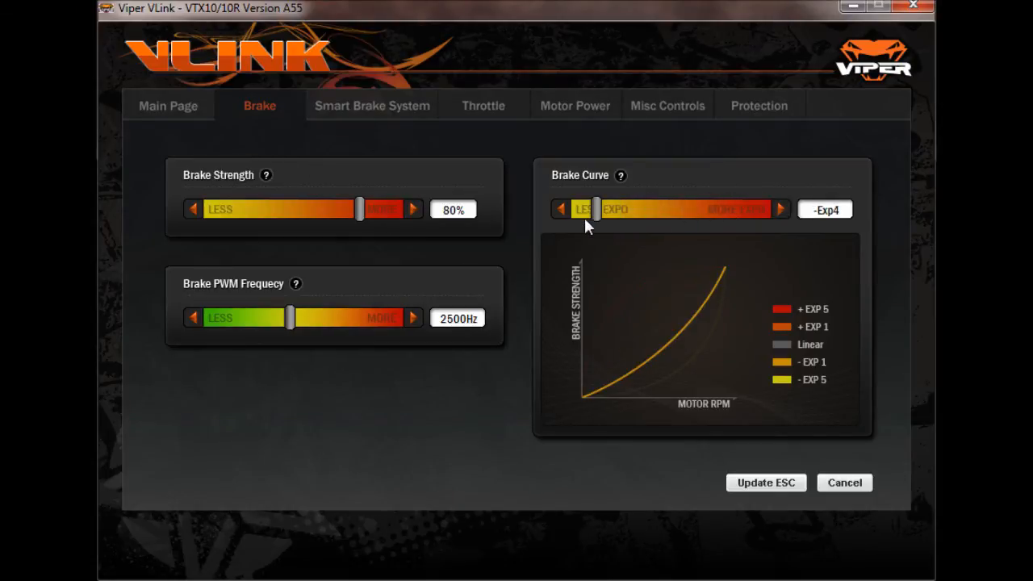
left_click_drag(593, 209, 674, 209)
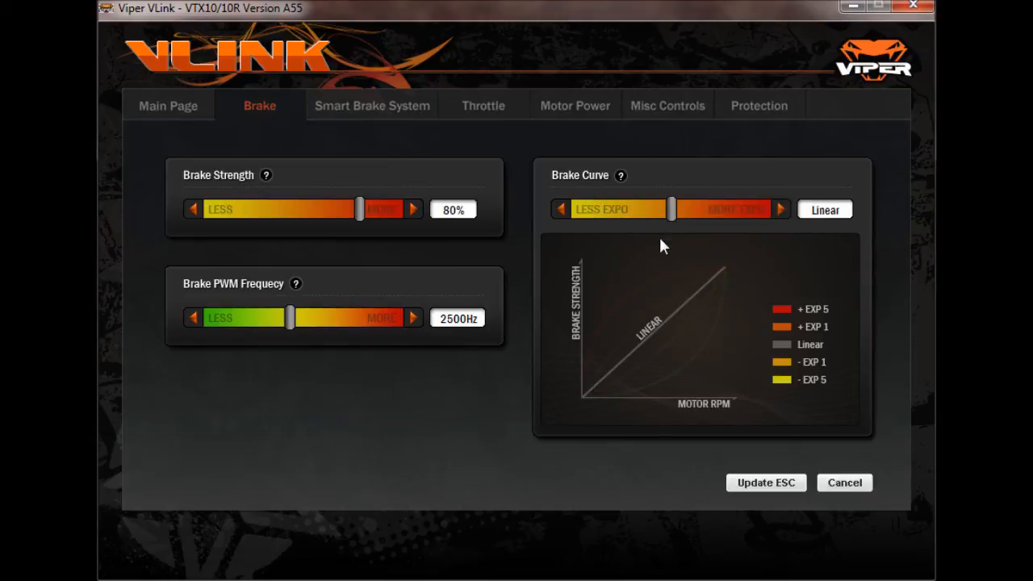
mouse_move(375, 108)
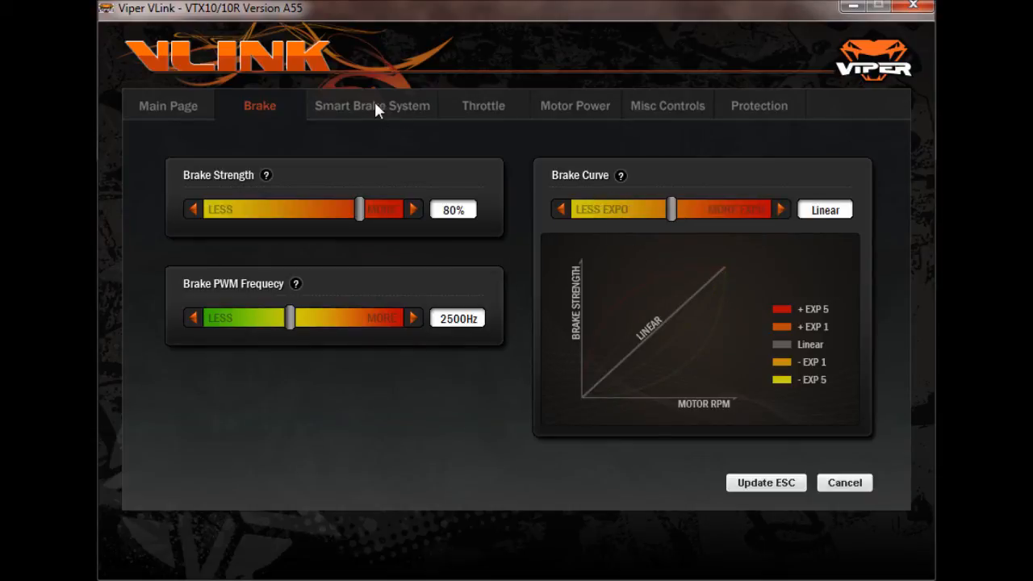
- Raise Smart Brake drag brake to 10%, keeping trigger at 12000 RPM
left_click(372, 105)
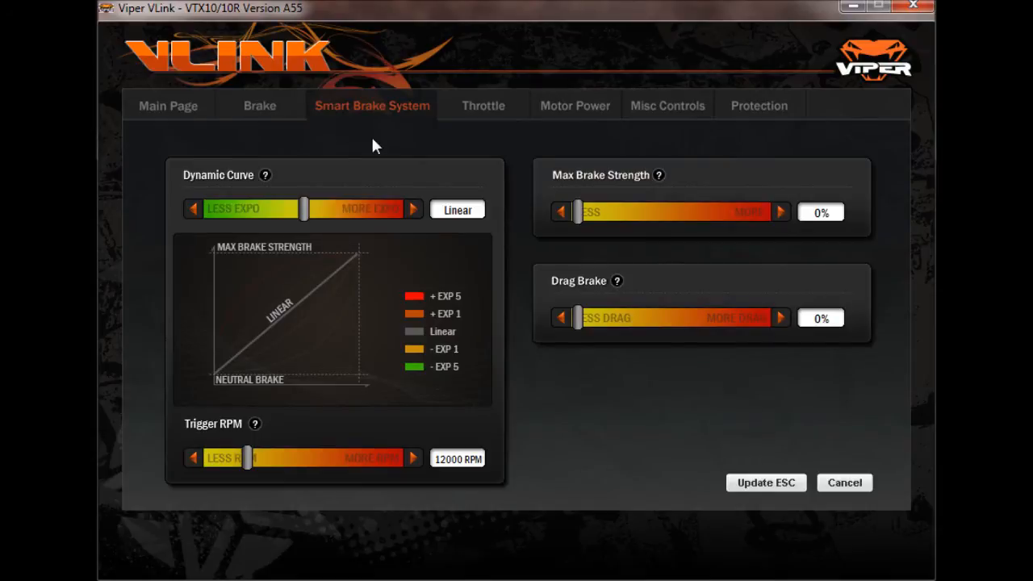
mouse_move(297, 244)
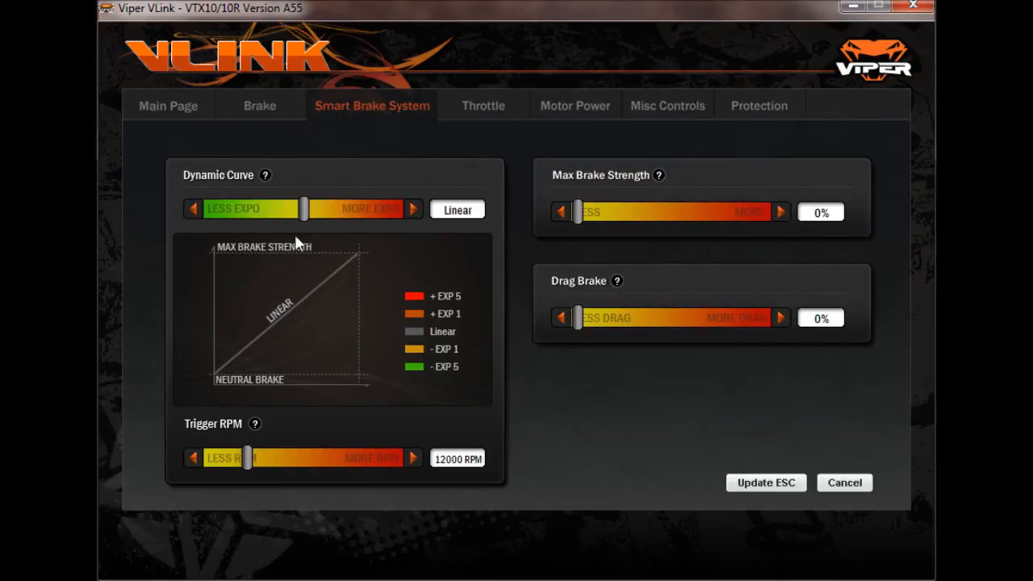
mouse_move(589, 351)
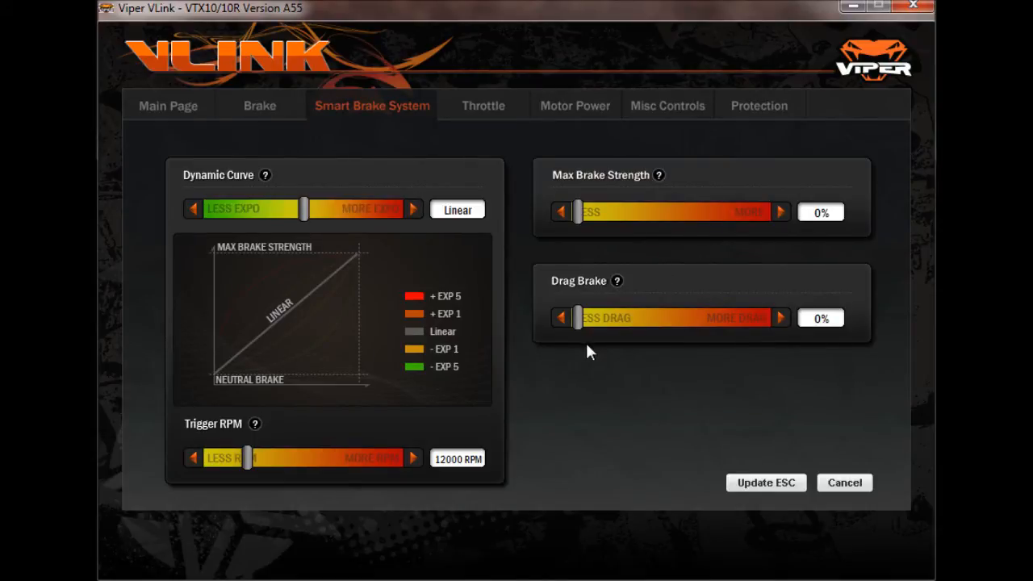
left_click_drag(578, 317, 591, 317)
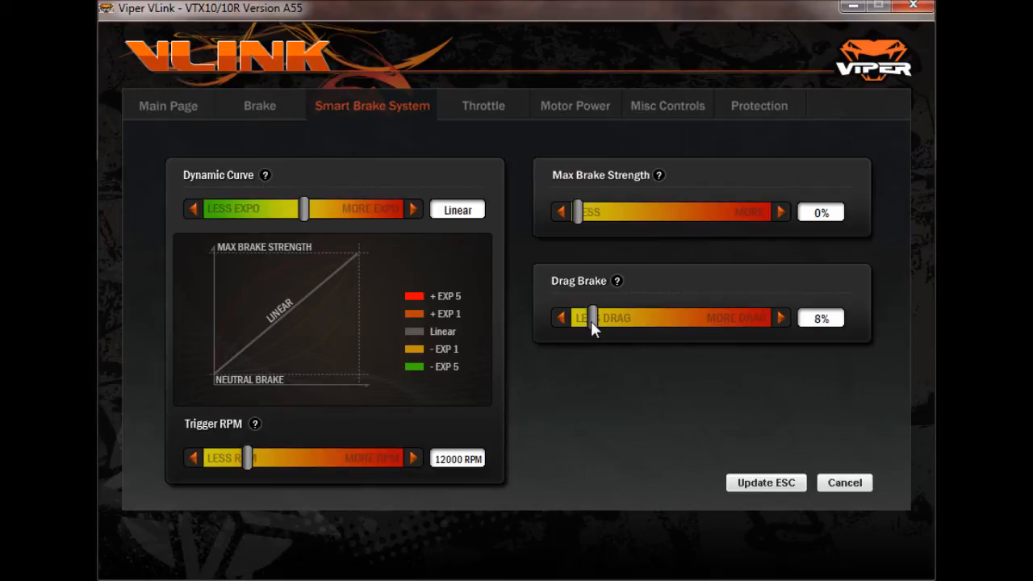
left_click_drag(589, 317, 597, 317)
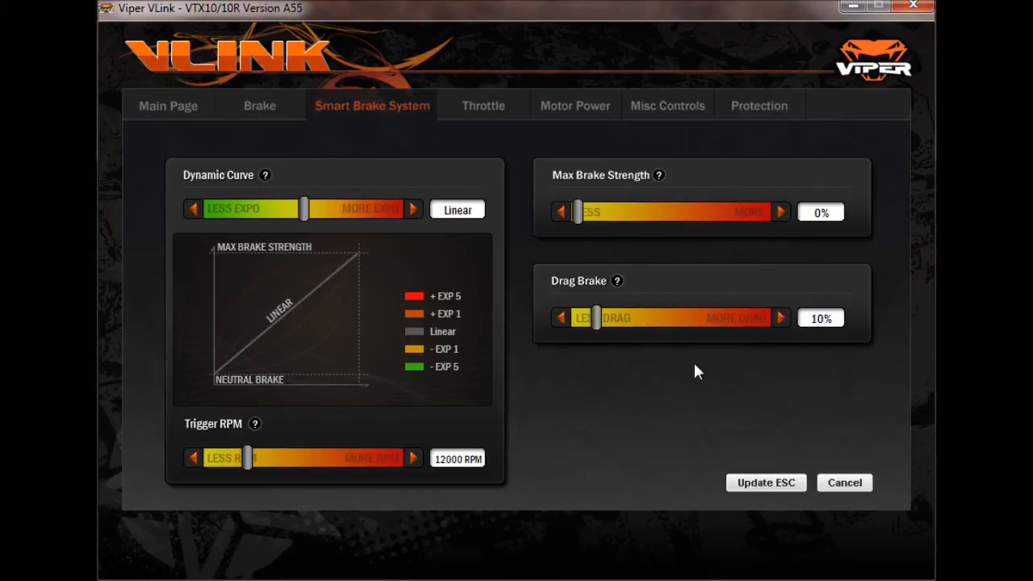
- Turn throttle deadband from Middle to Off, leaving punch 100% and PWM 9600Hz
left_click(483, 105)
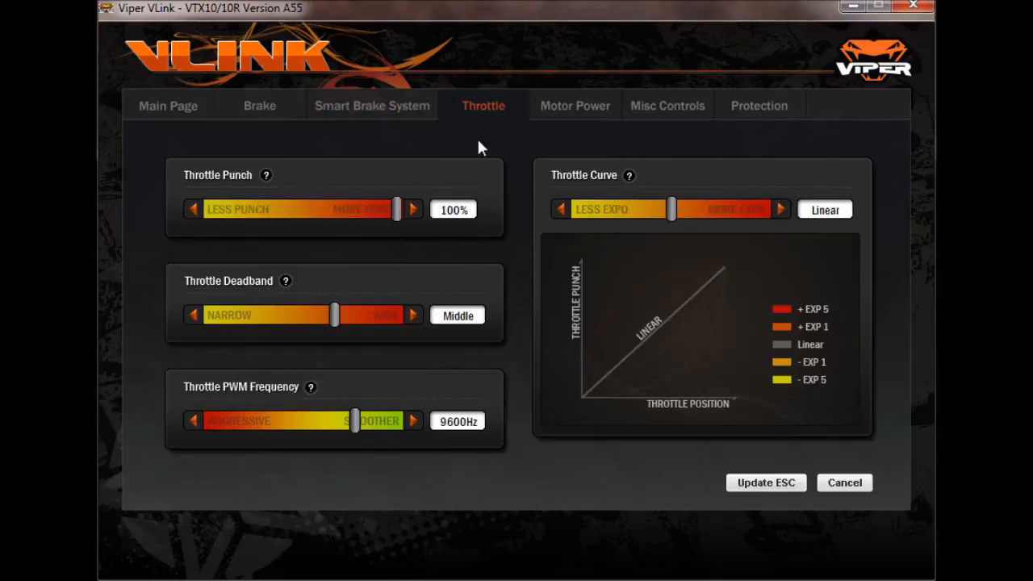
mouse_move(339, 342)
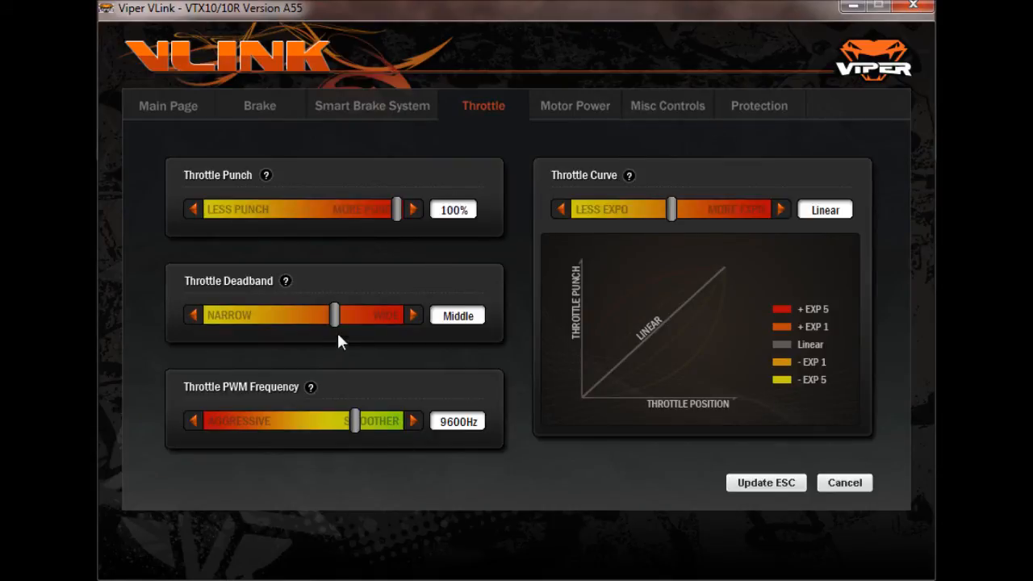
left_click_drag(335, 315, 209, 314)
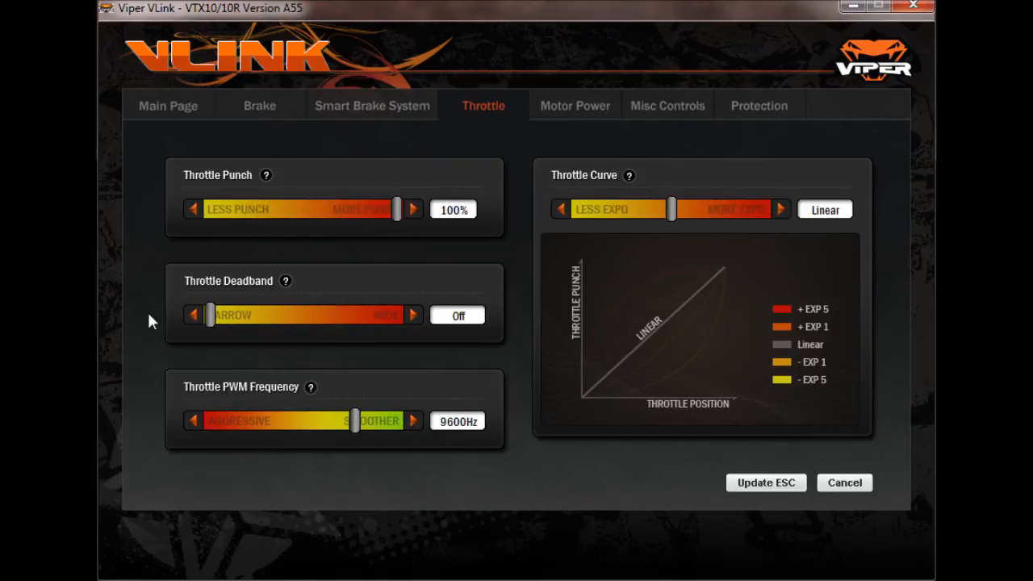
mouse_move(569, 406)
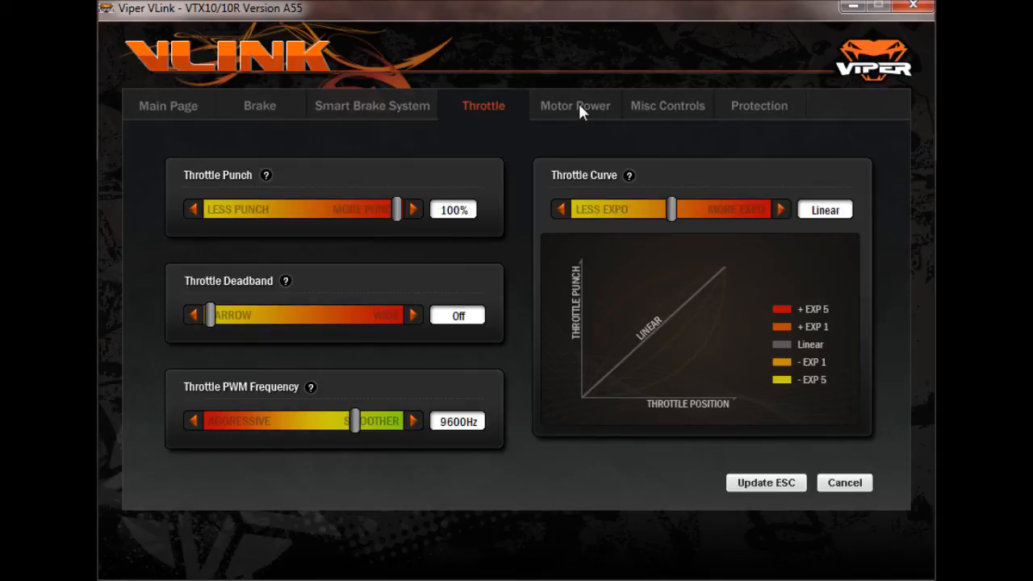
- Check Motor Power, then try Practice run mode and adjust reverse power
left_click(575, 106)
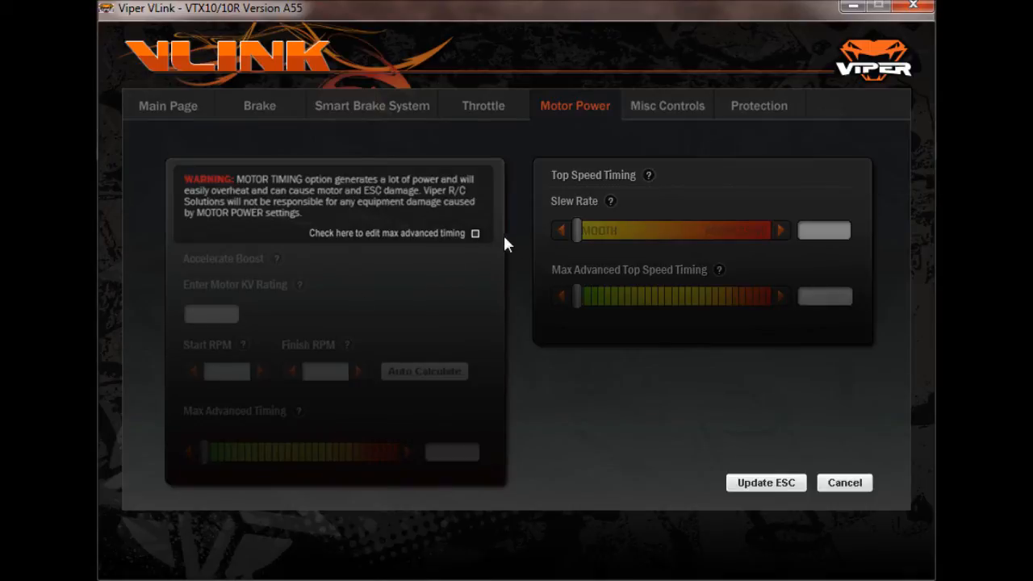
mouse_move(652, 117)
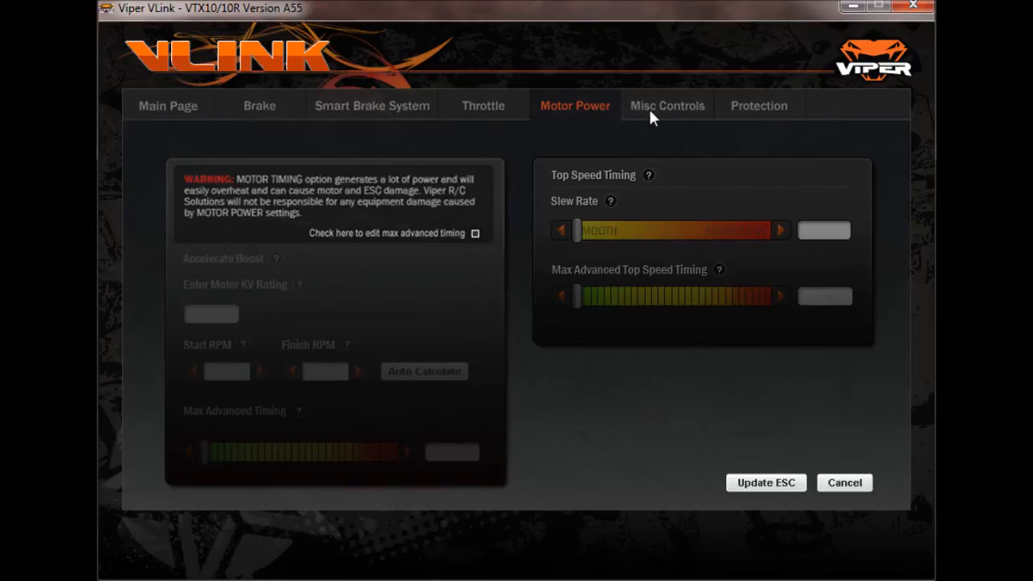
left_click(667, 106)
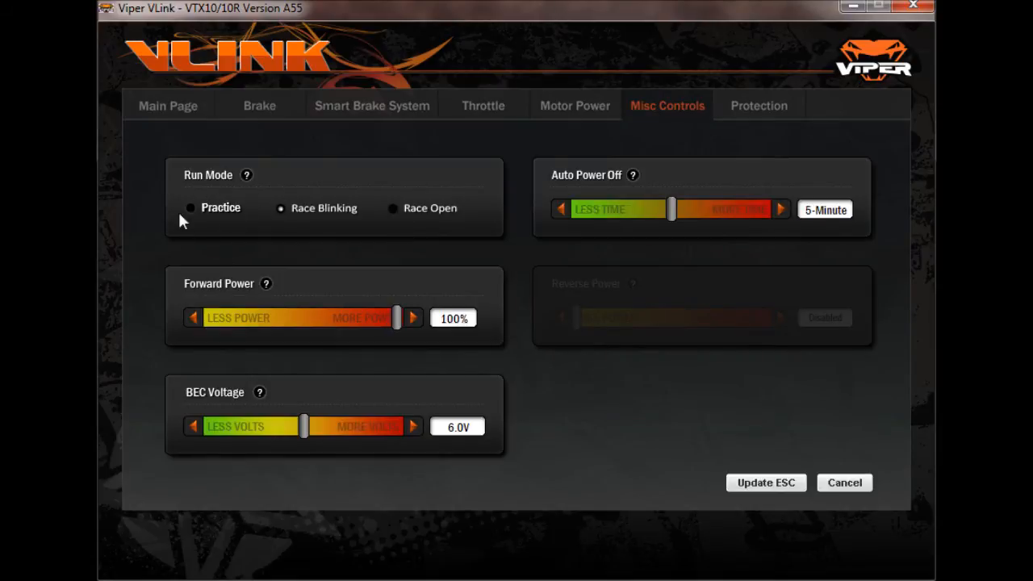
left_click(189, 208)
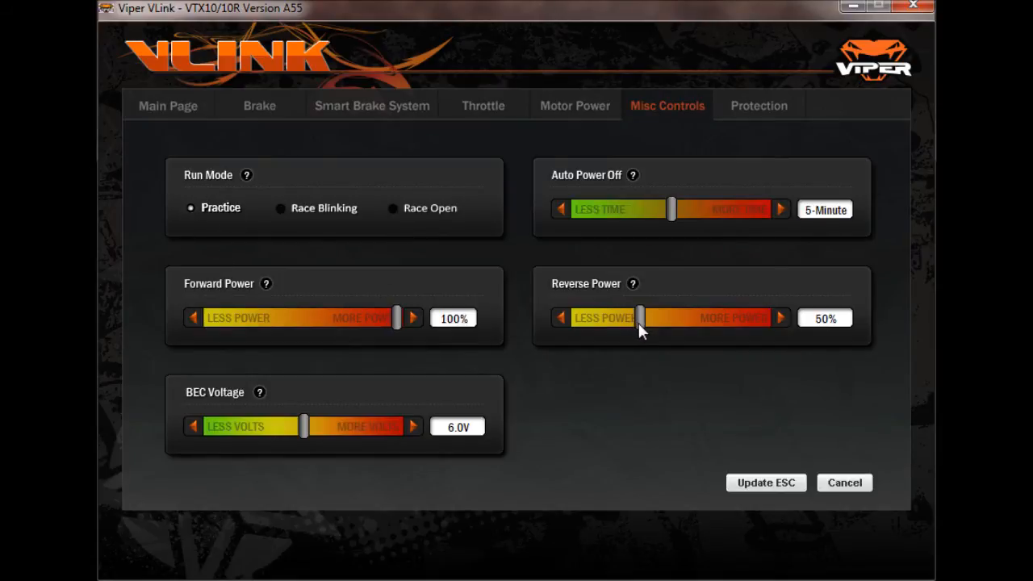
left_click_drag(637, 317, 674, 317)
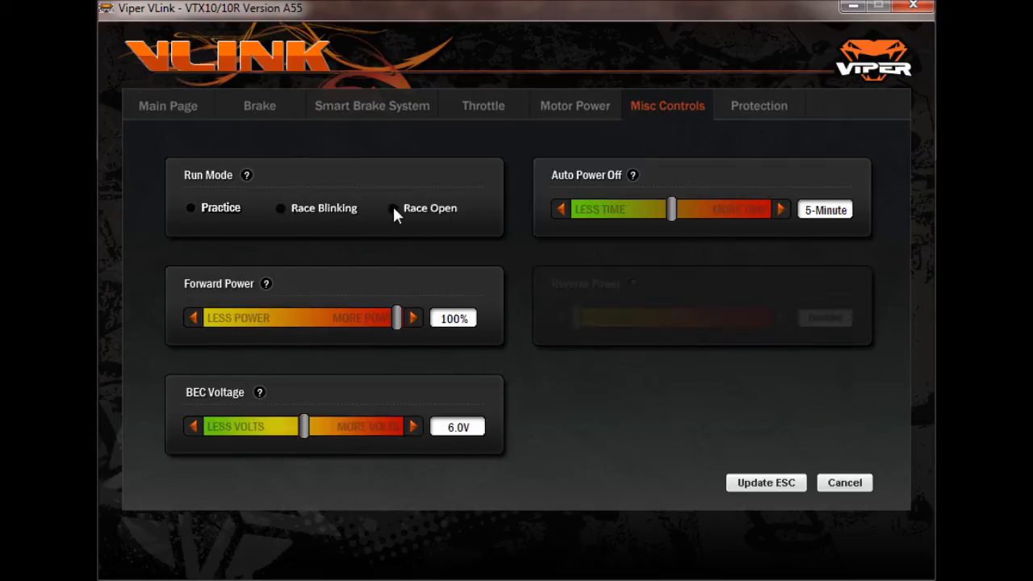
- Try Race Open and unlock motor timing, then set run mode to Race Blinking
left_click(574, 105)
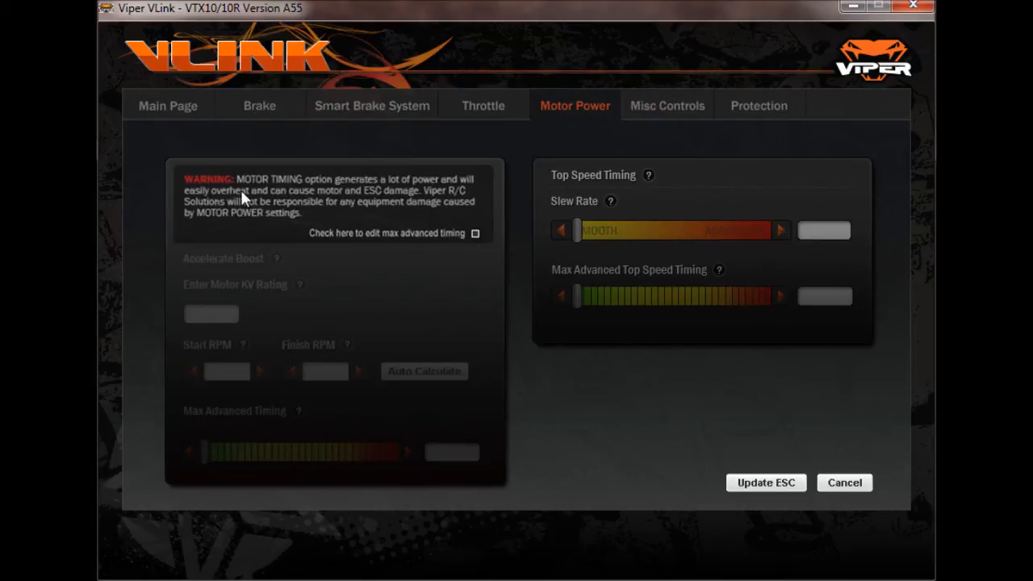
left_click(474, 232)
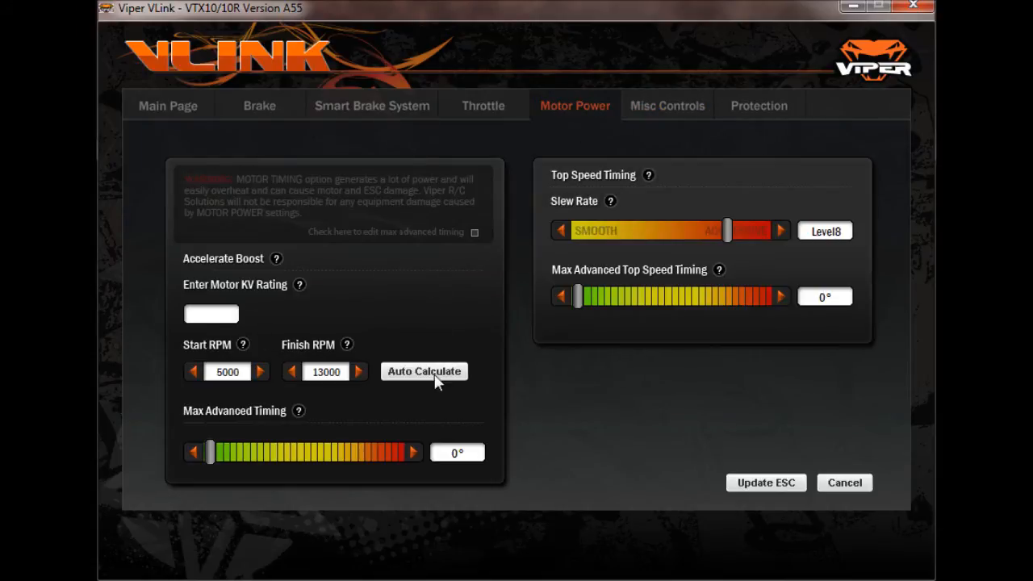
mouse_move(652, 110)
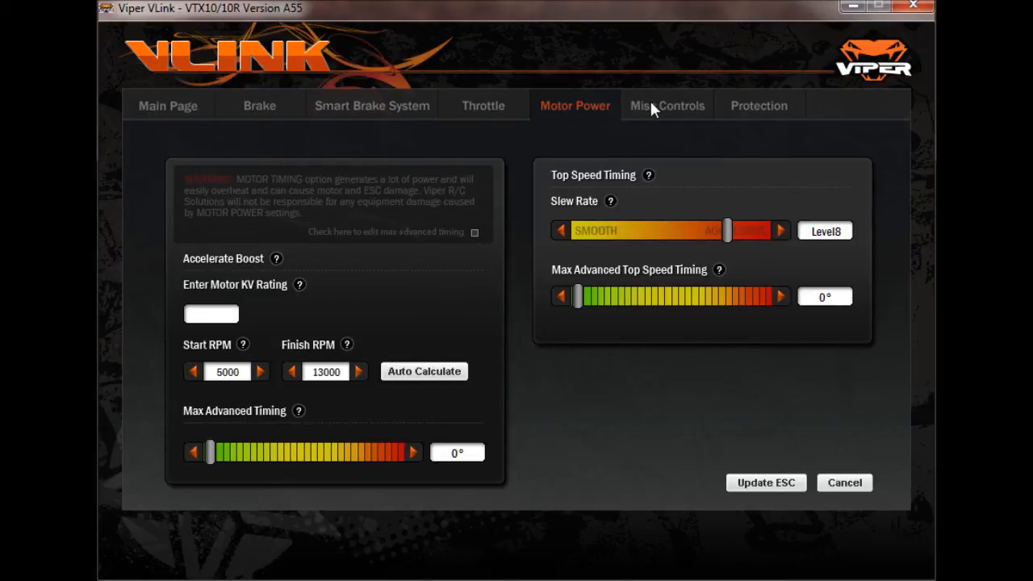
mouse_move(384, 194)
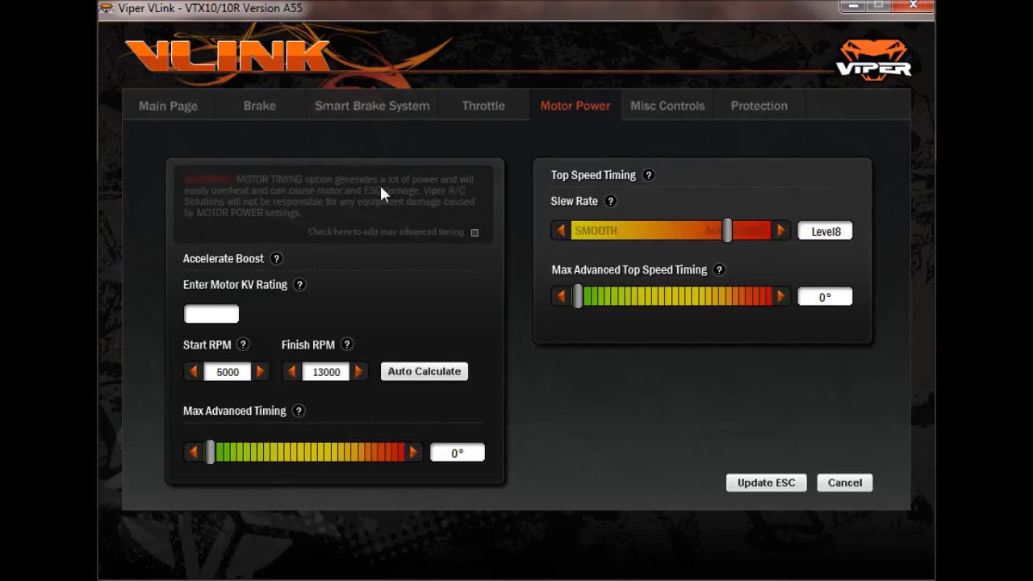
left_click(667, 106)
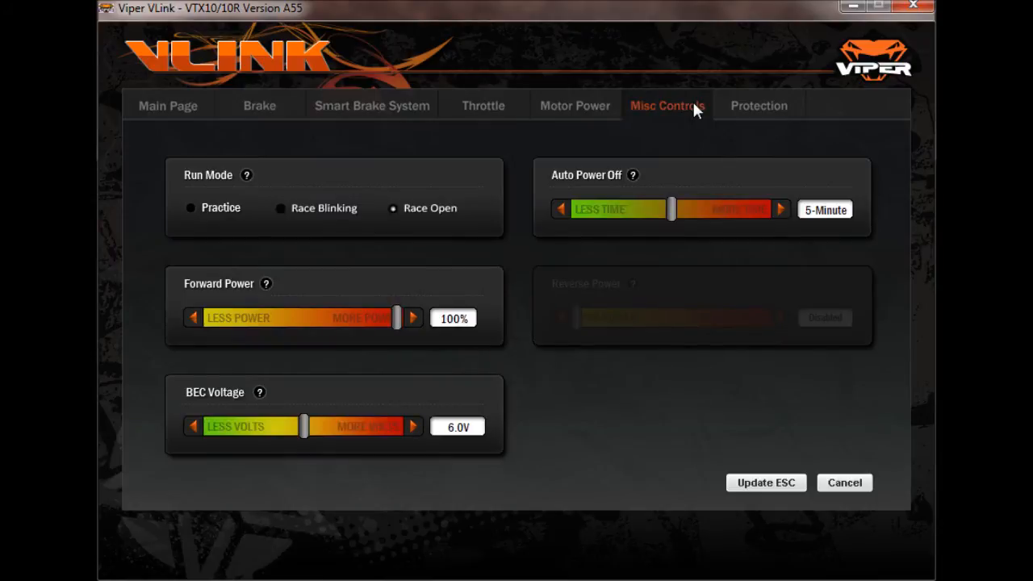
left_click(279, 208)
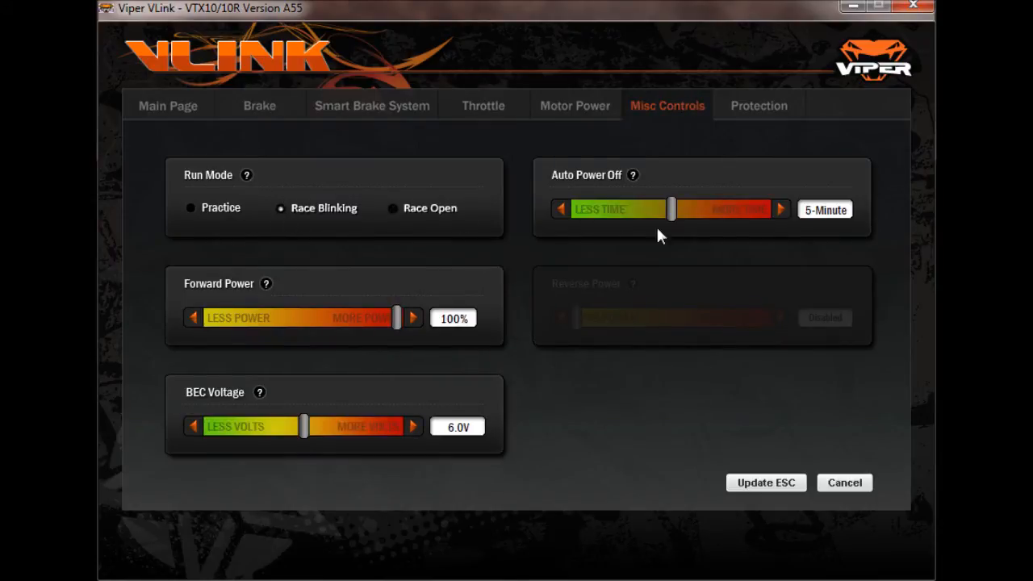
mouse_move(591, 184)
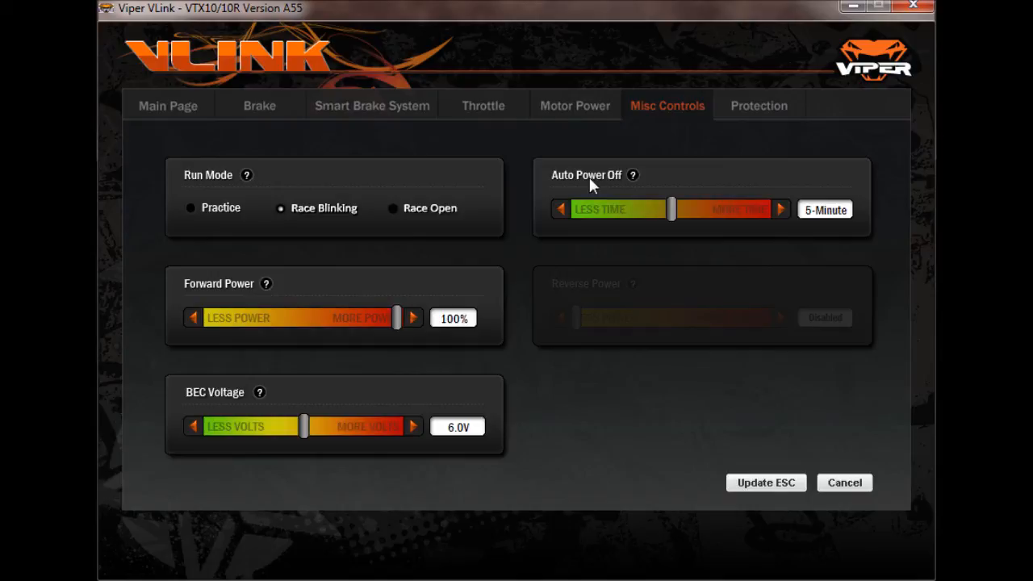
mouse_move(496, 260)
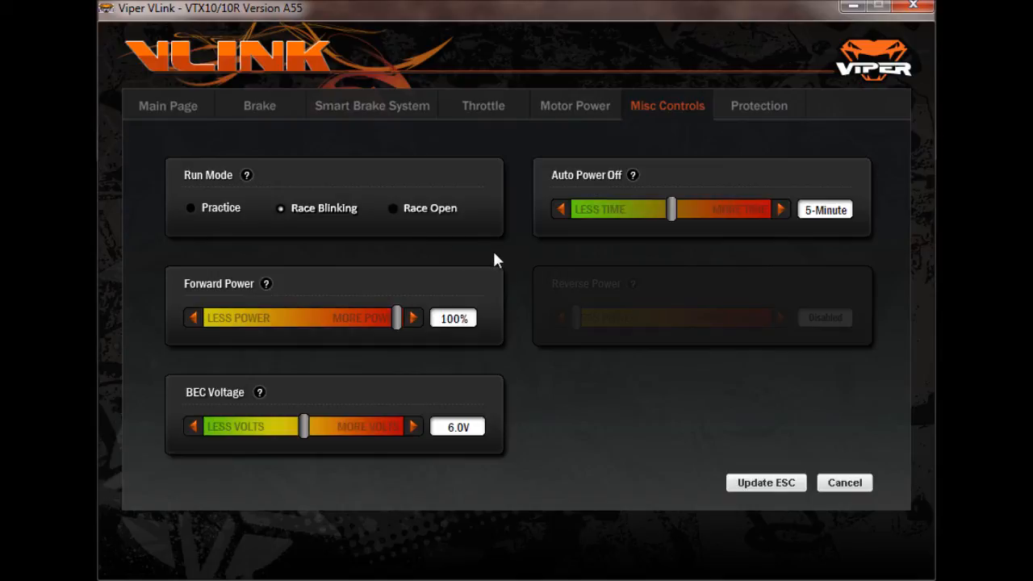
- Check protection cut-offs (6.4V battery, 220°F ESC), then return to Misc Controls
left_click(758, 105)
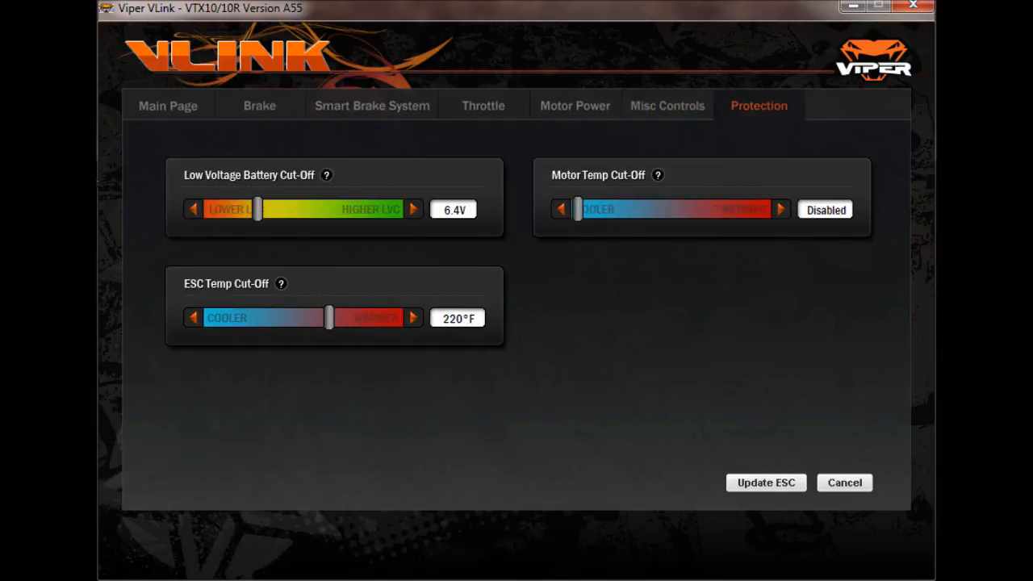
mouse_move(521, 305)
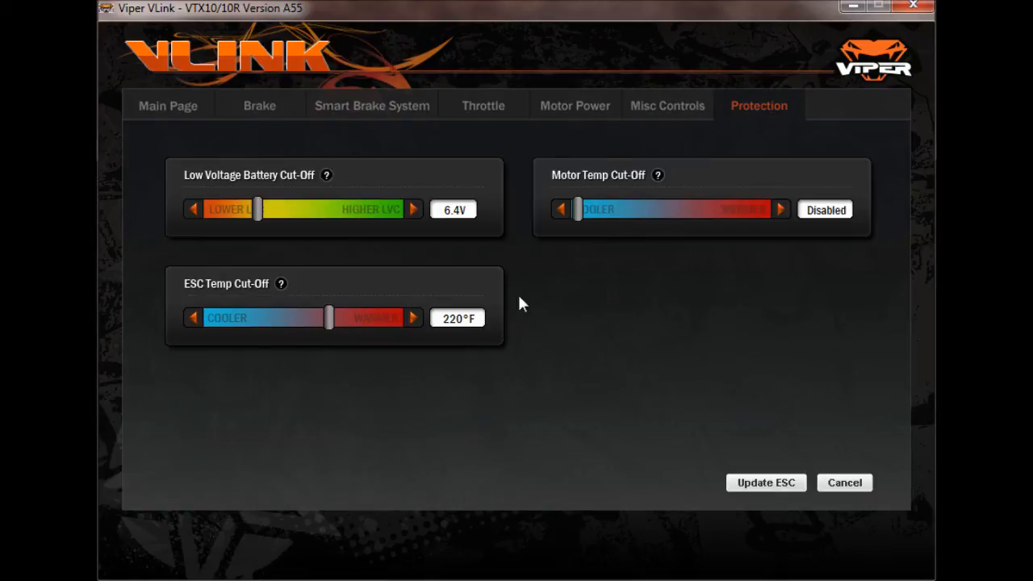
mouse_move(254, 194)
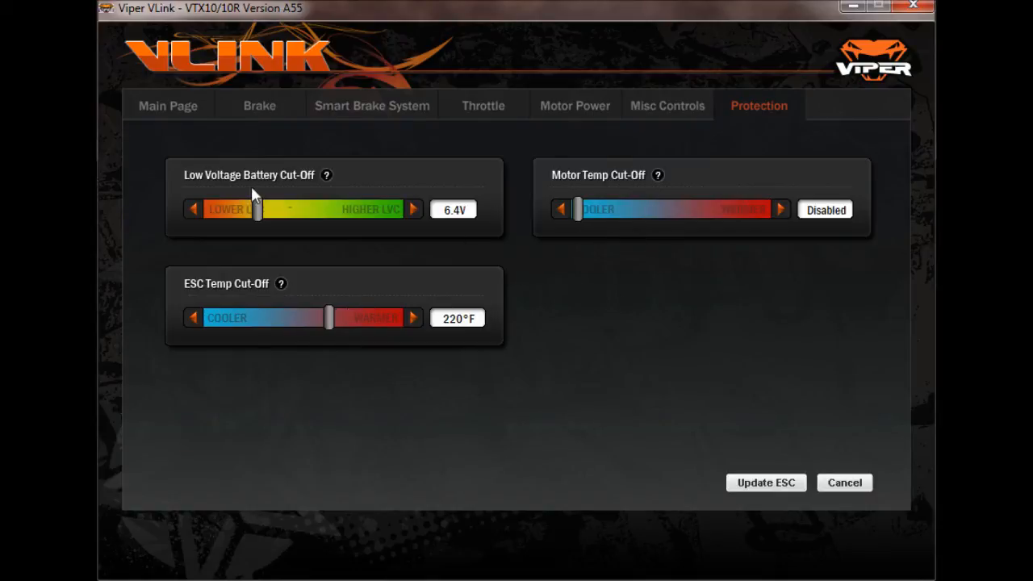
left_click(667, 106)
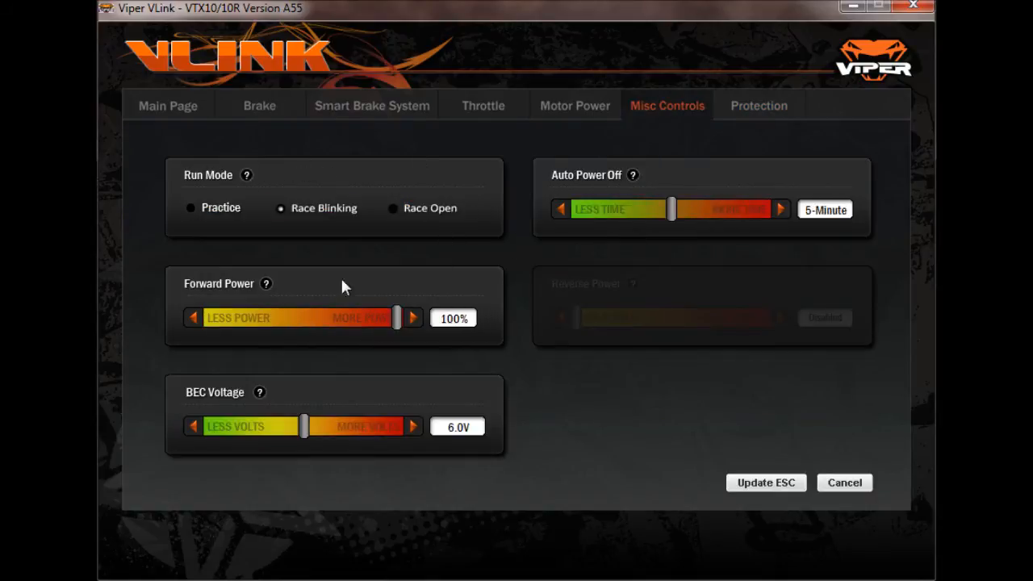
mouse_move(194, 118)
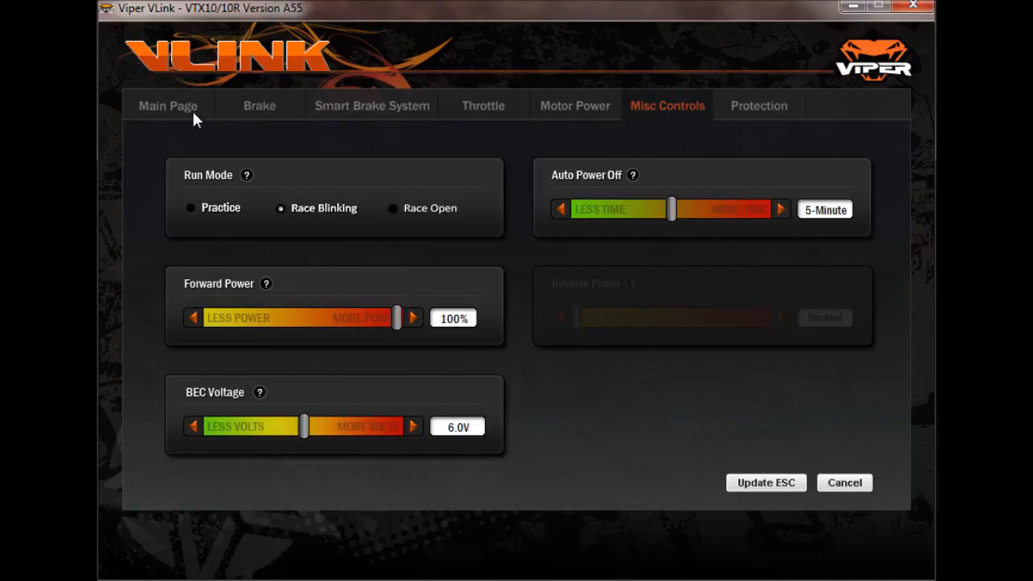
- Return to the main page and send the edited parameters to the ESC
left_click(168, 105)
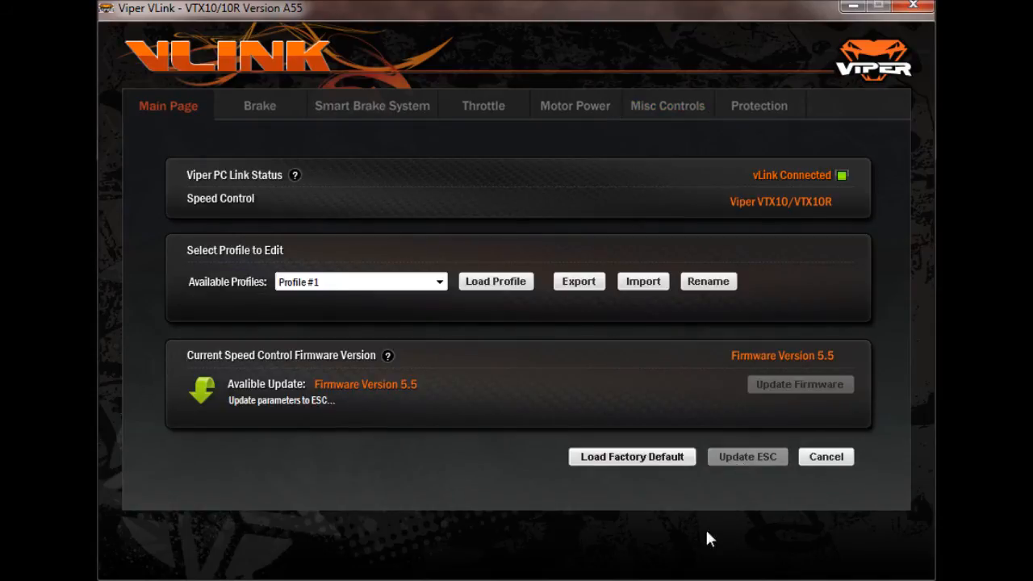
left_click(746, 457)
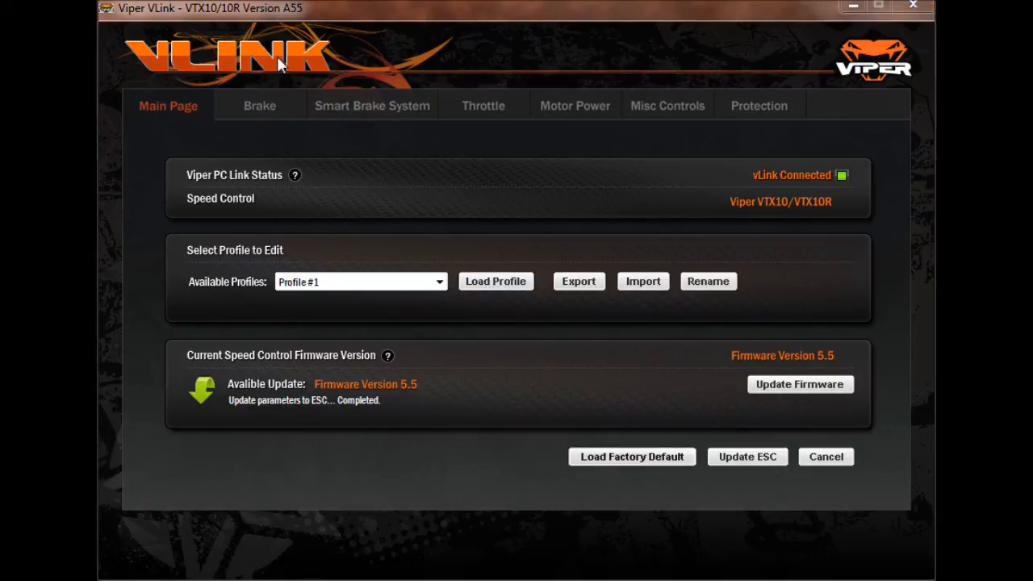
mouse_move(432, 281)
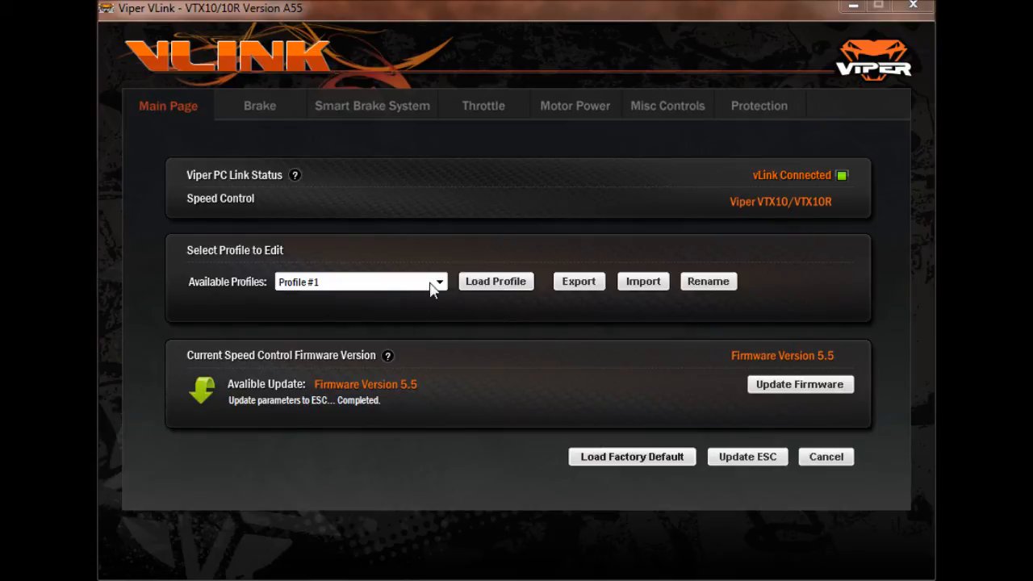
mouse_move(431, 296)
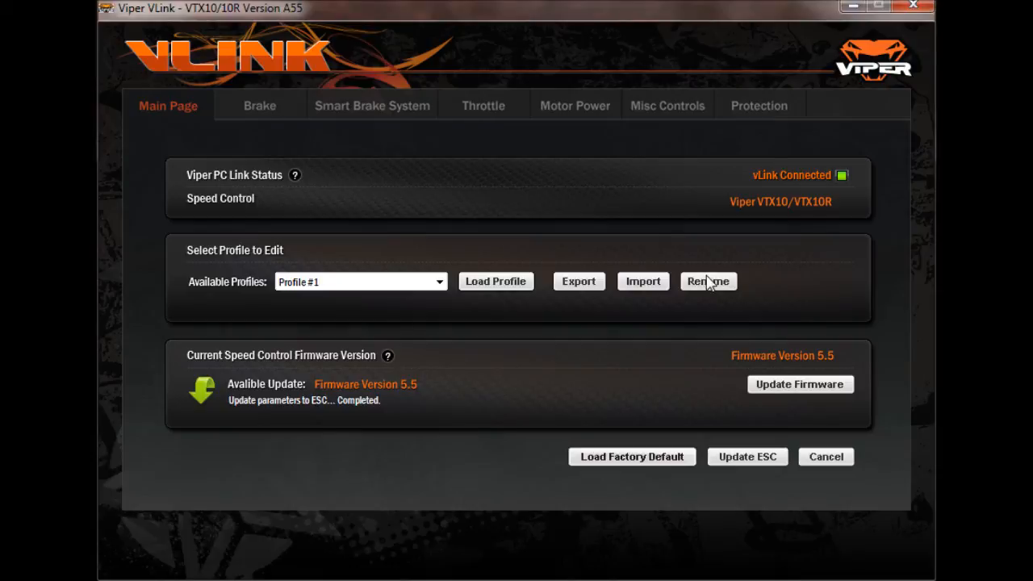
- Rename 'Profile #1' to '17.5 Buggy'
left_click(708, 281)
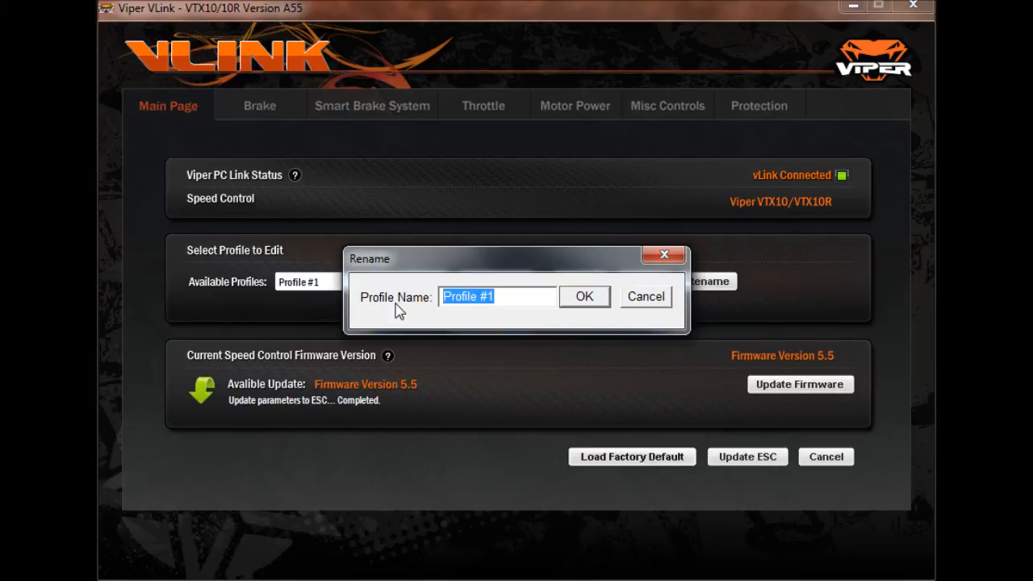
type("1.5")
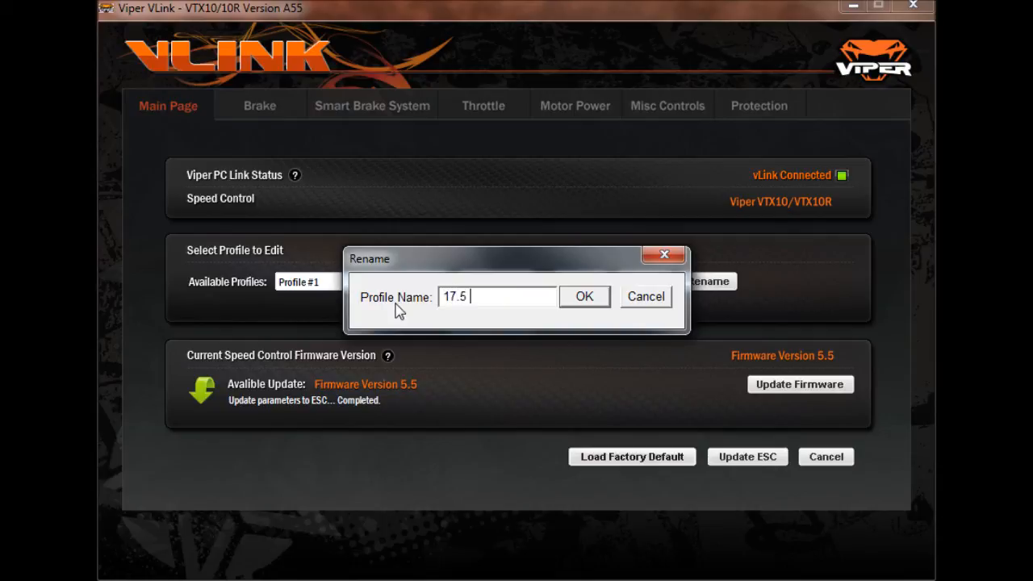
type("Buggy")
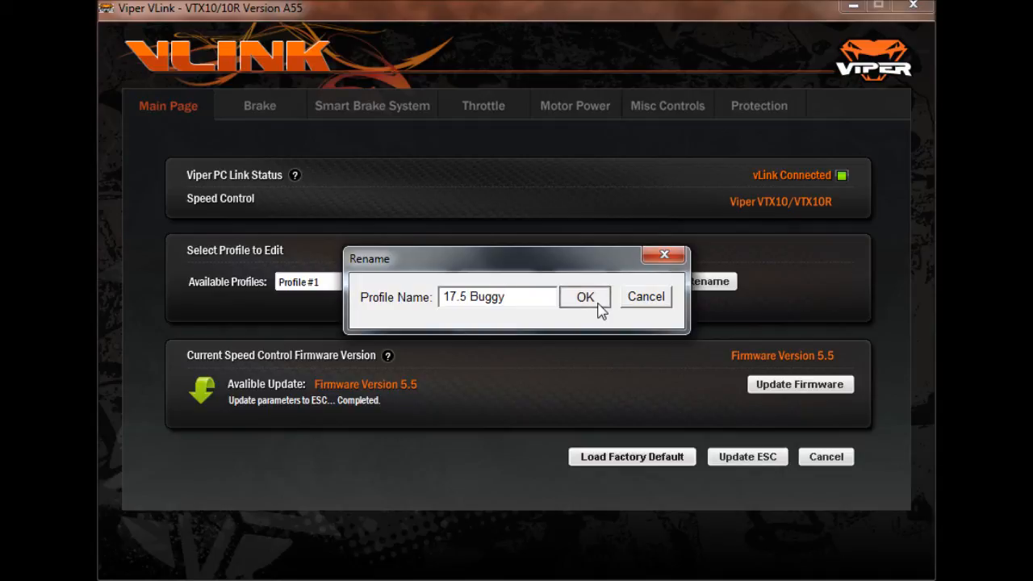
left_click(585, 296)
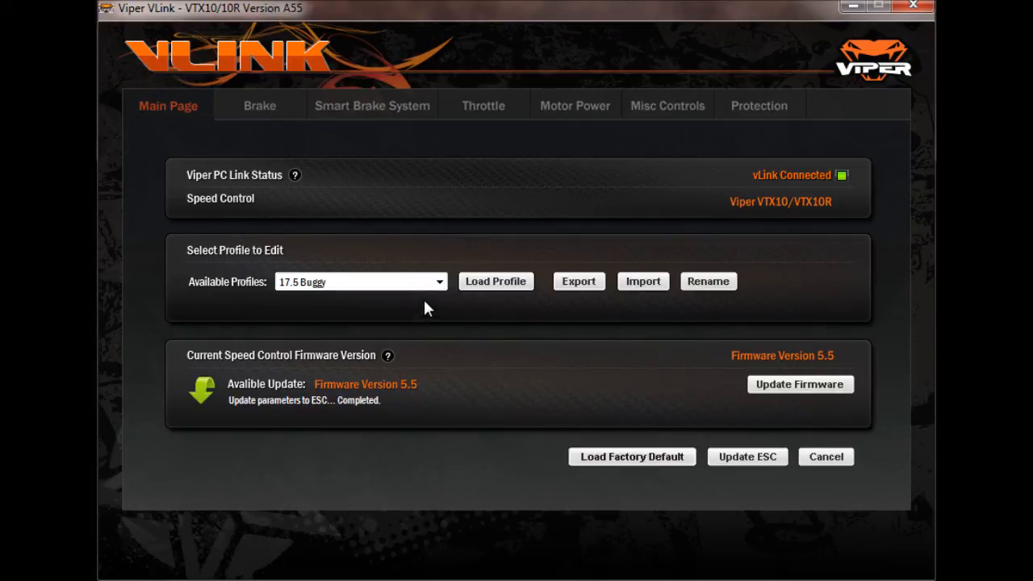
mouse_move(404, 347)
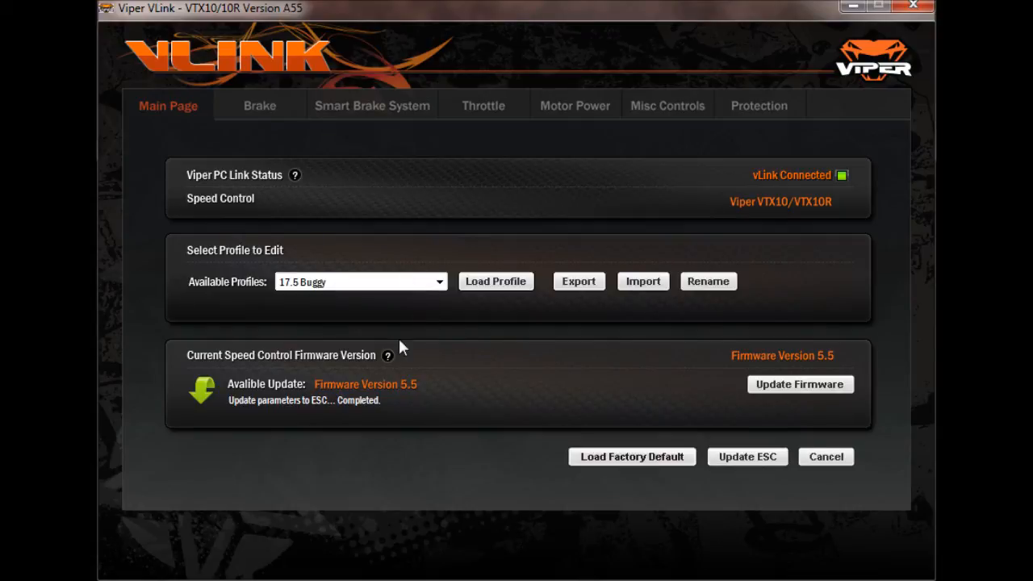
mouse_move(442, 294)
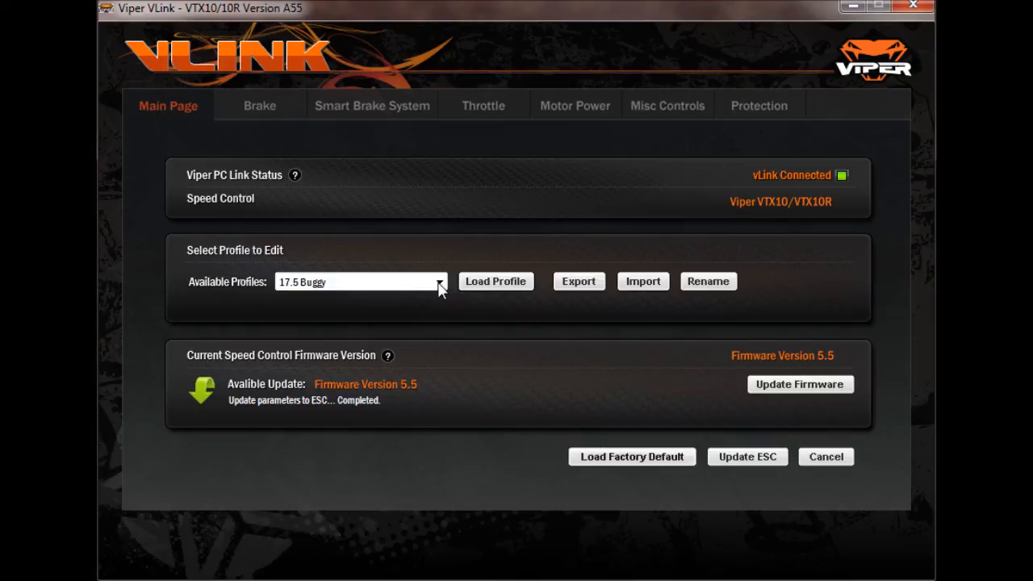
mouse_move(427, 317)
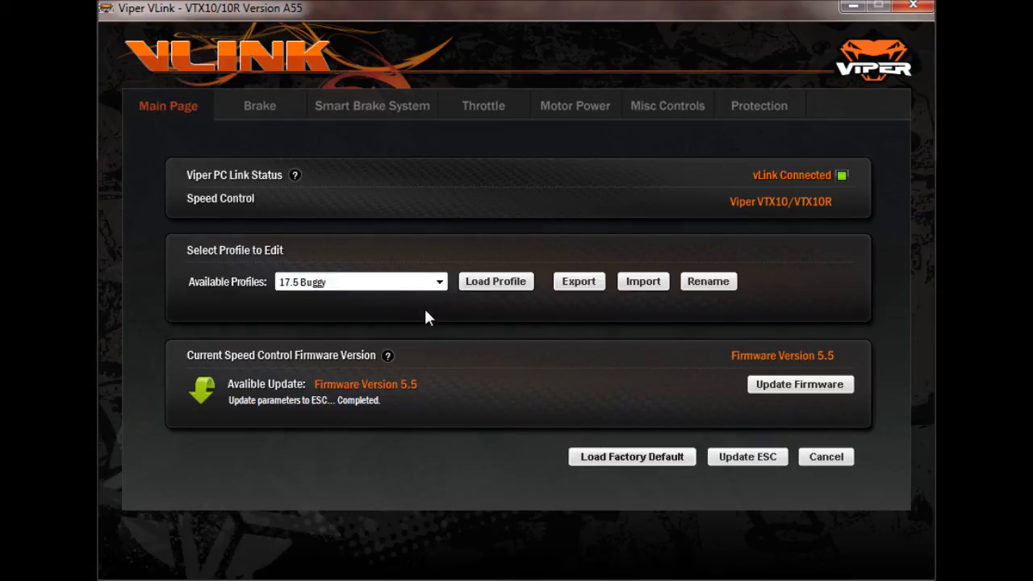
mouse_move(432, 309)
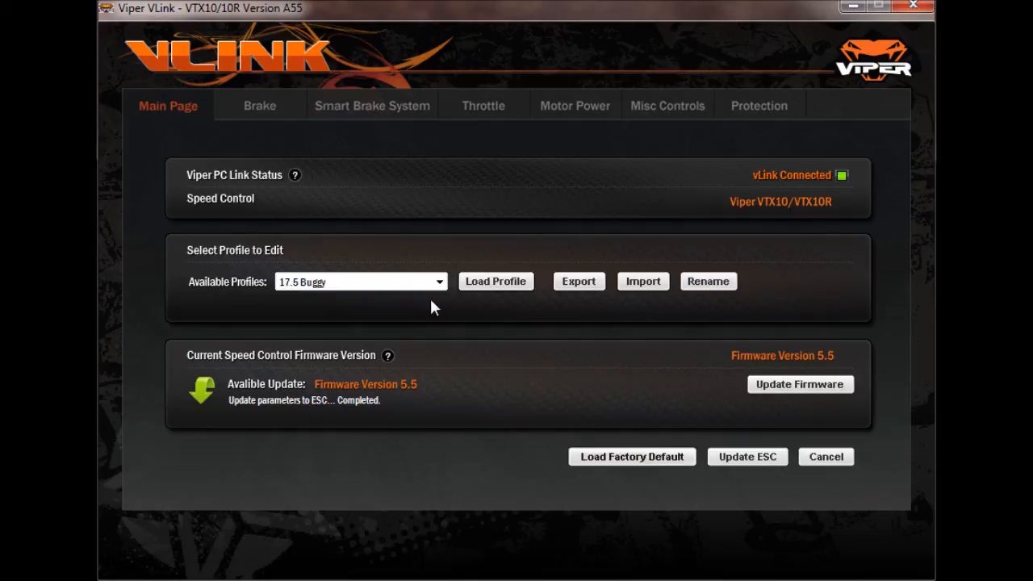
mouse_move(432, 311)
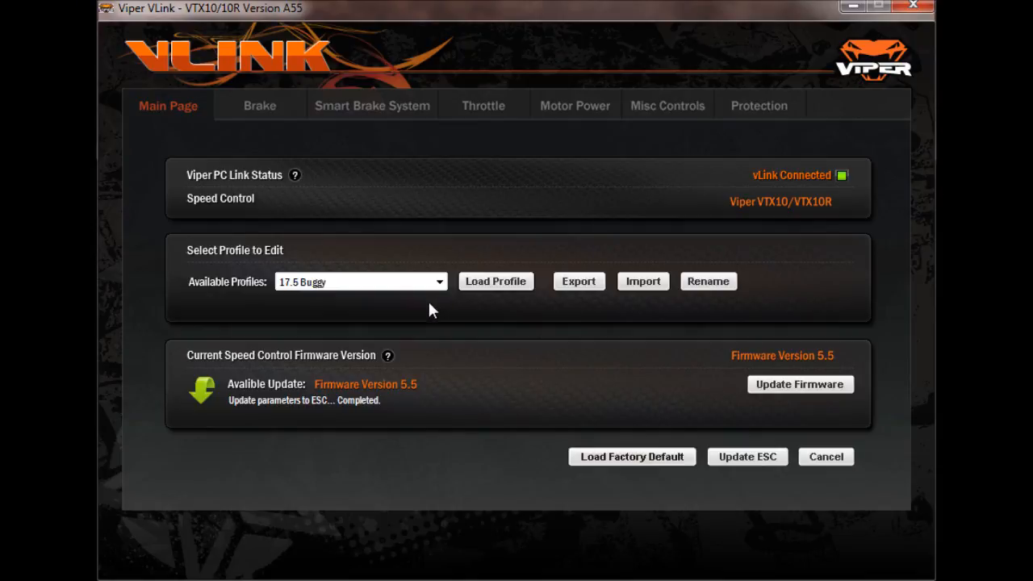
mouse_move(429, 316)
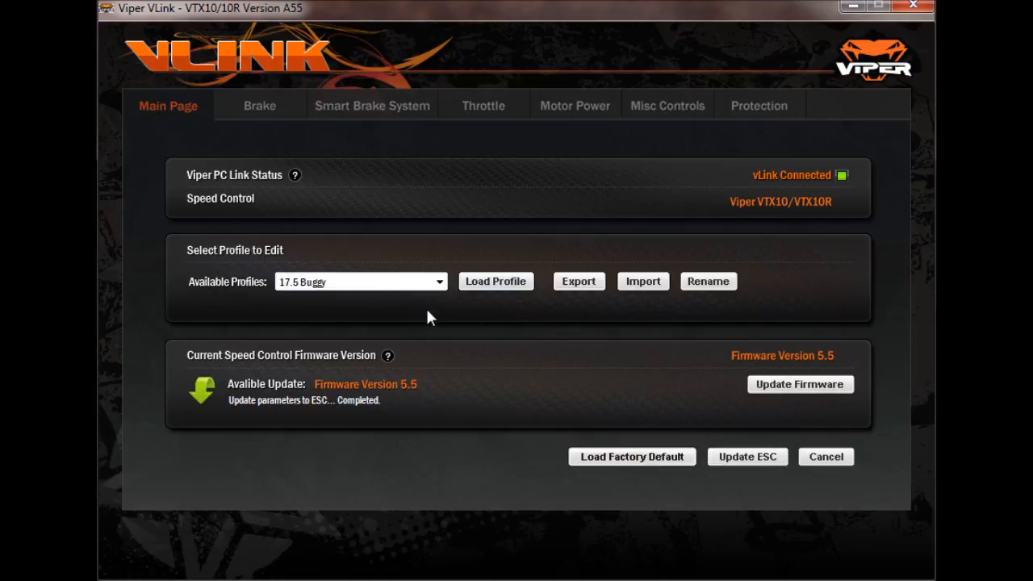
mouse_move(427, 321)
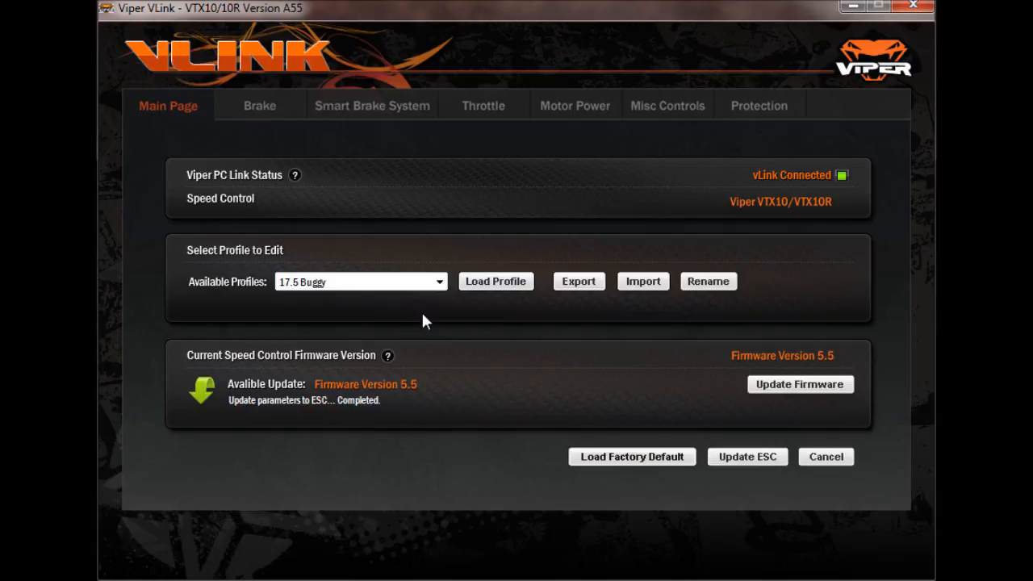
mouse_move(485, 335)
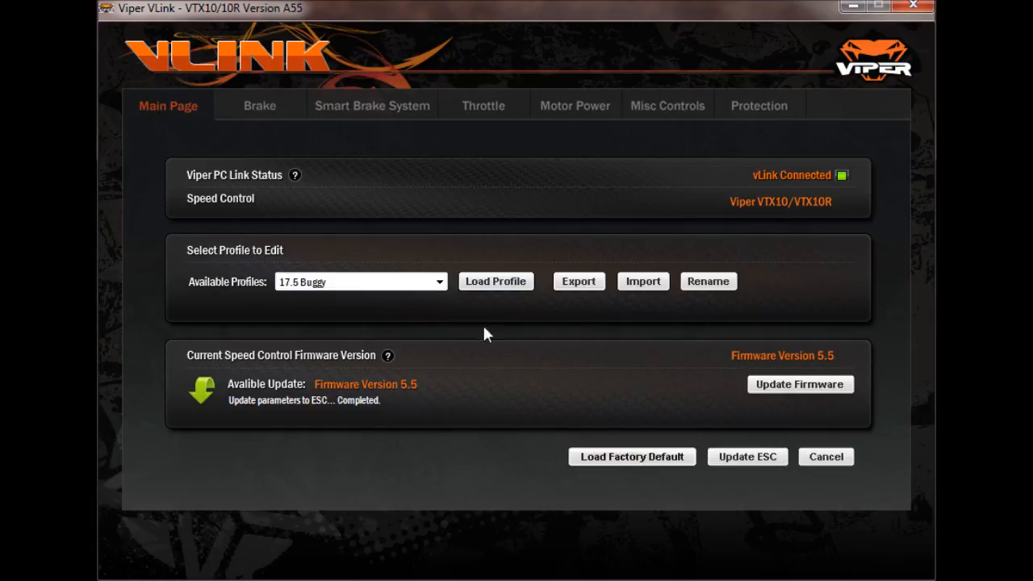
mouse_move(479, 341)
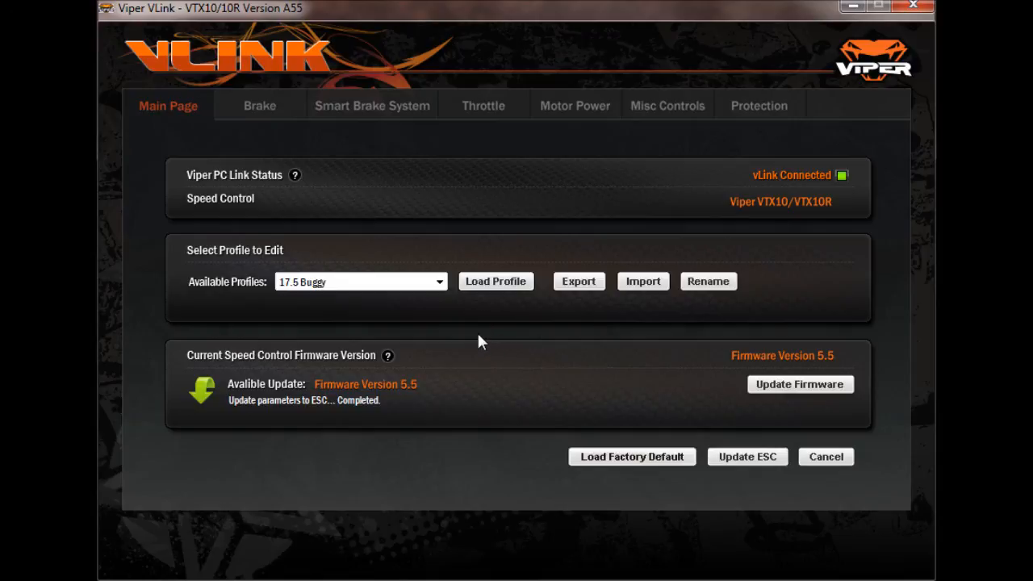
mouse_move(480, 339)
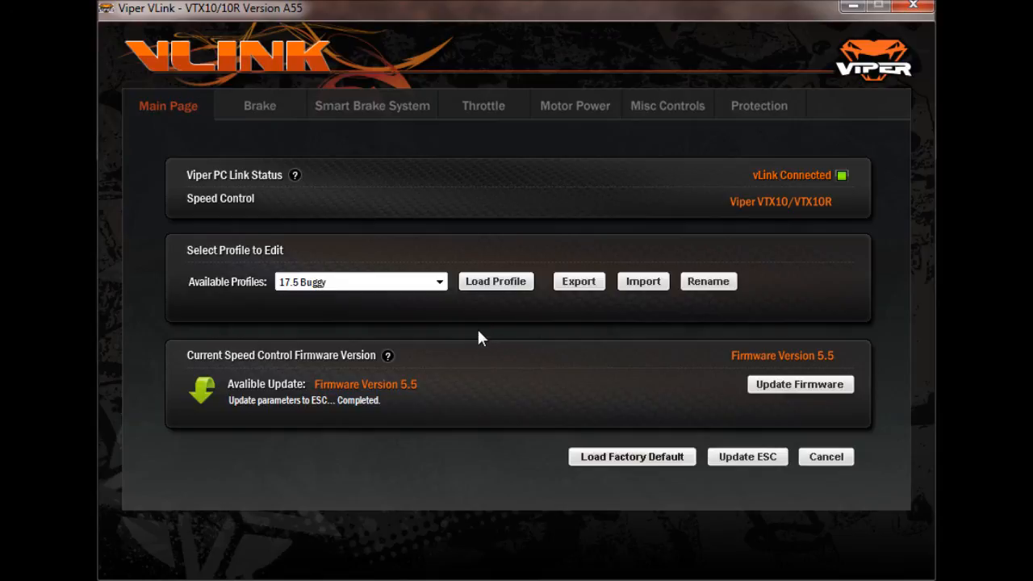